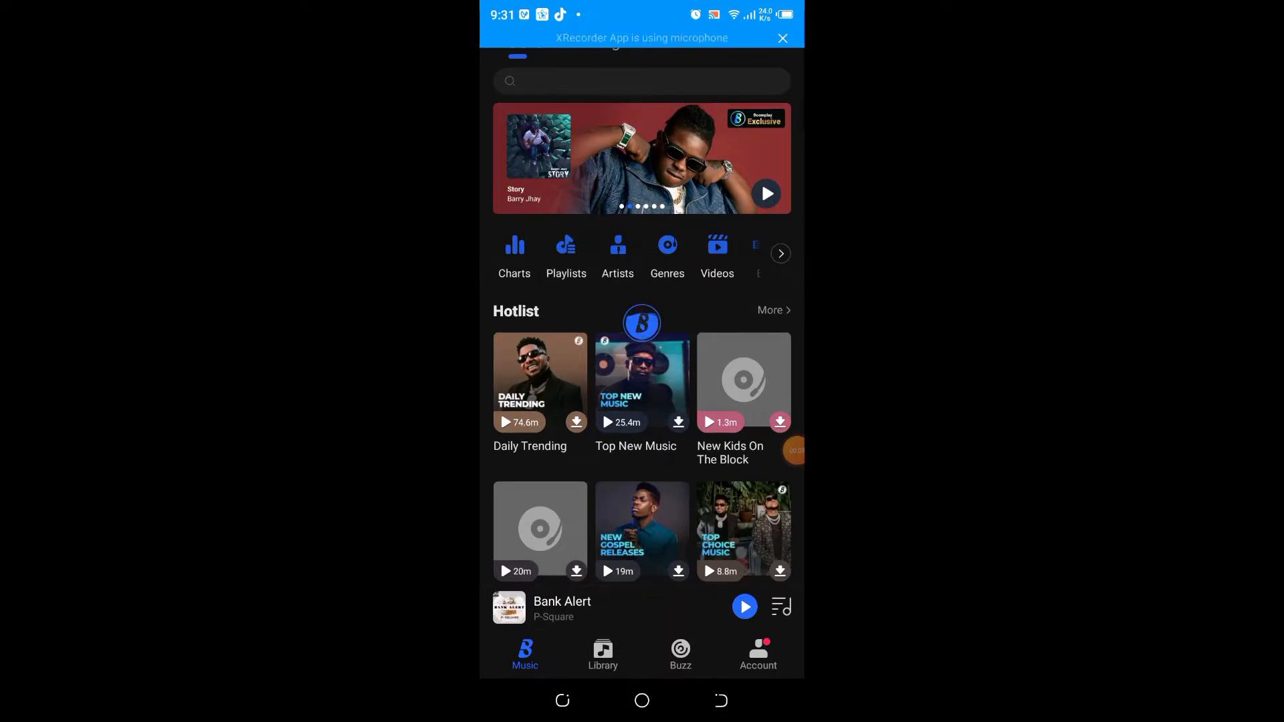
# Step: Reopen Boomplay, go to the Library, and dismiss the new version notice
pyautogui.click(641, 700)
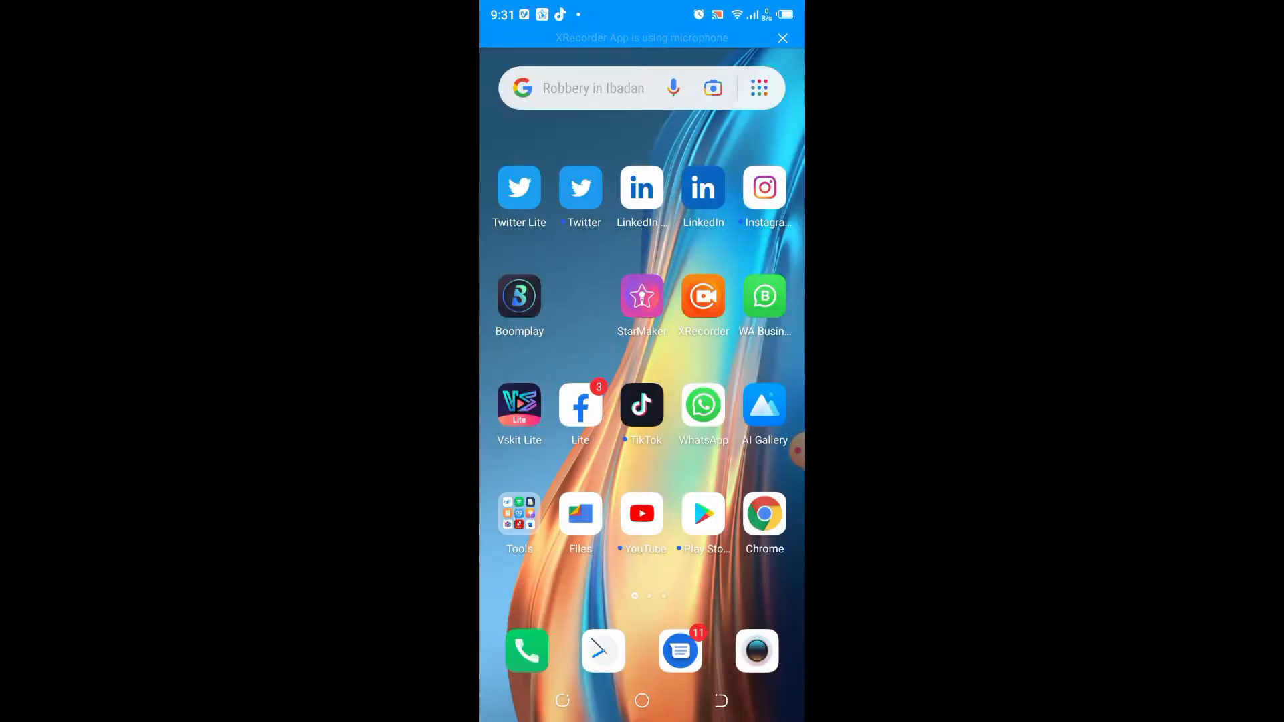
pyautogui.click(519, 297)
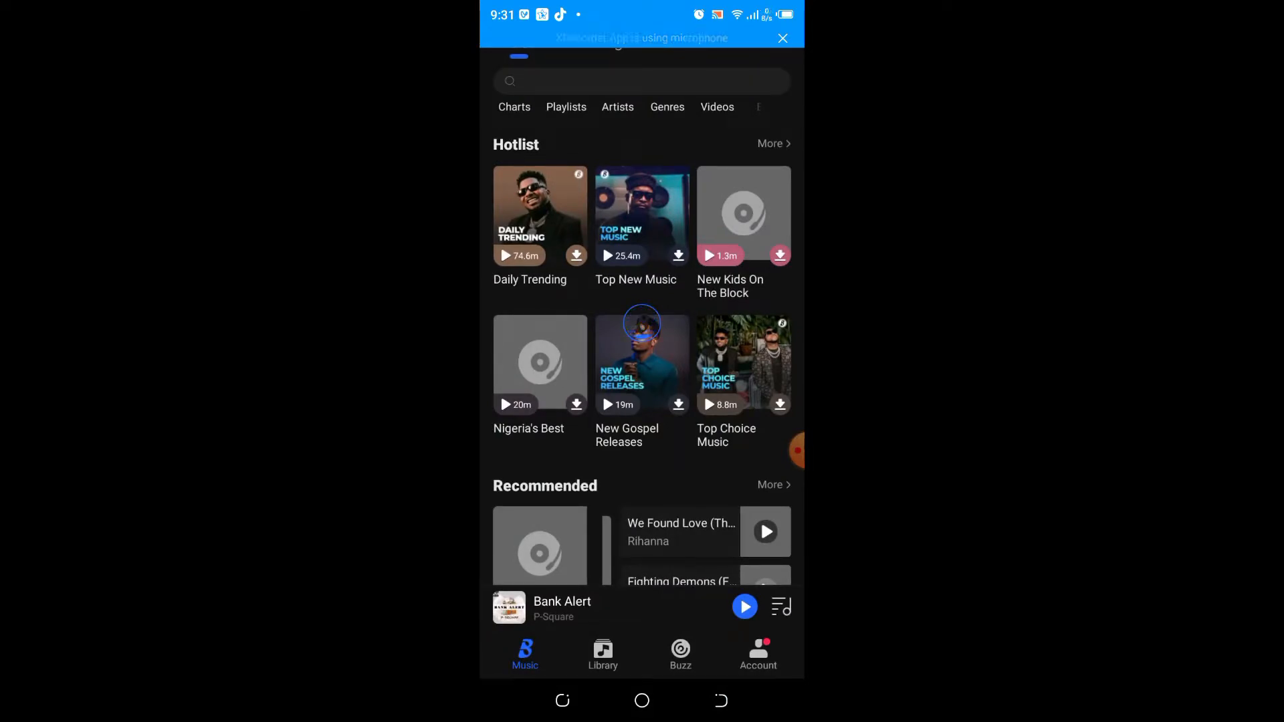
pyautogui.click(602, 655)
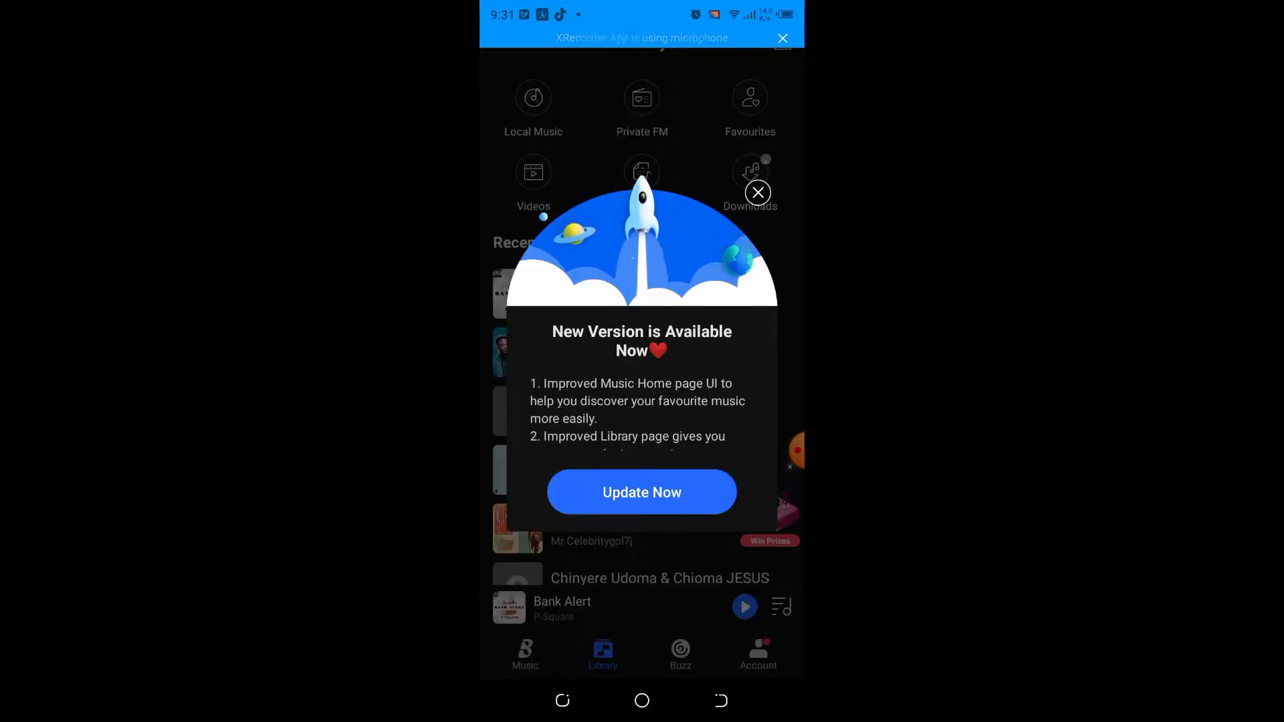
pyautogui.click(756, 192)
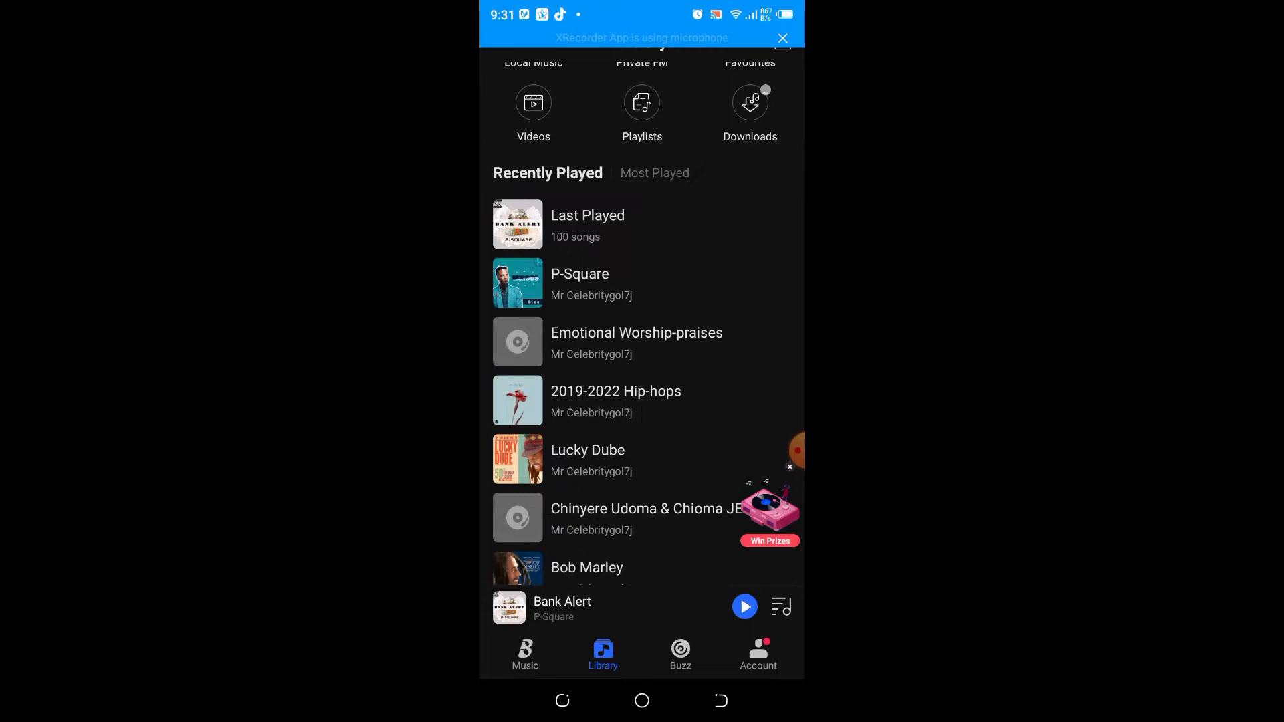
# Step: Scroll Recently Played, then browse the Local Music songs
pyautogui.scroll(-3)
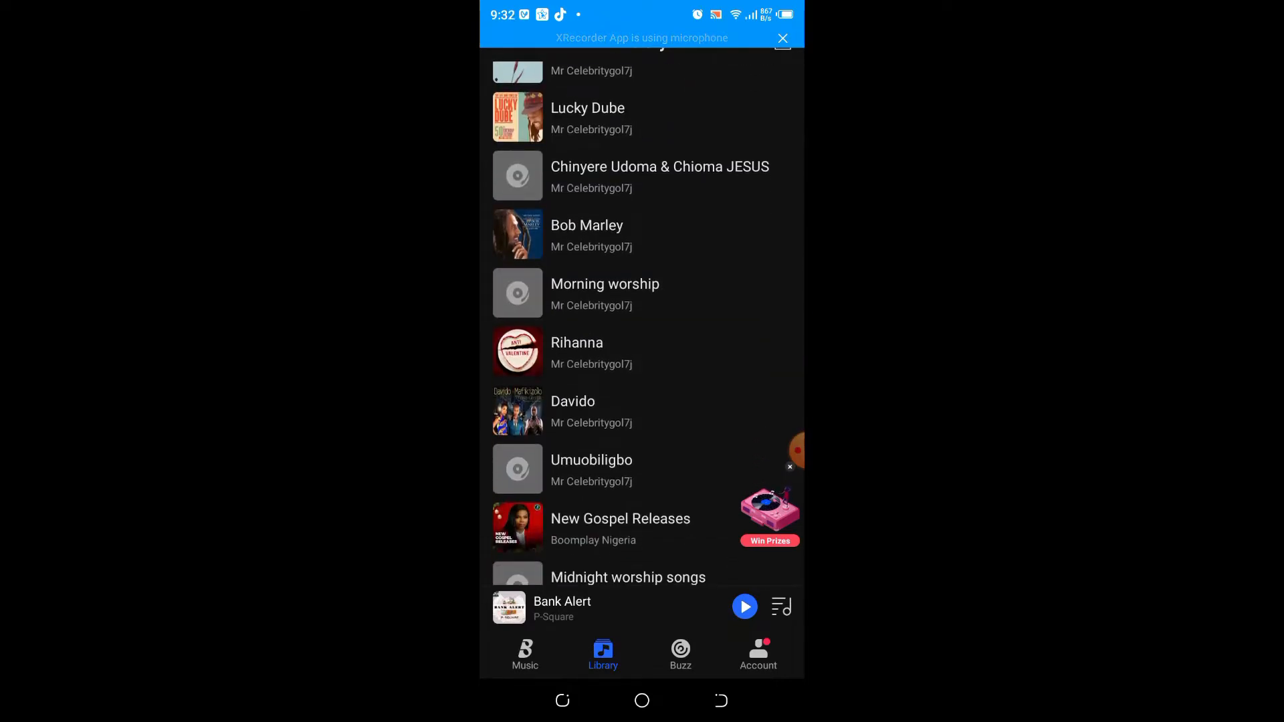
pyautogui.scroll(-3)
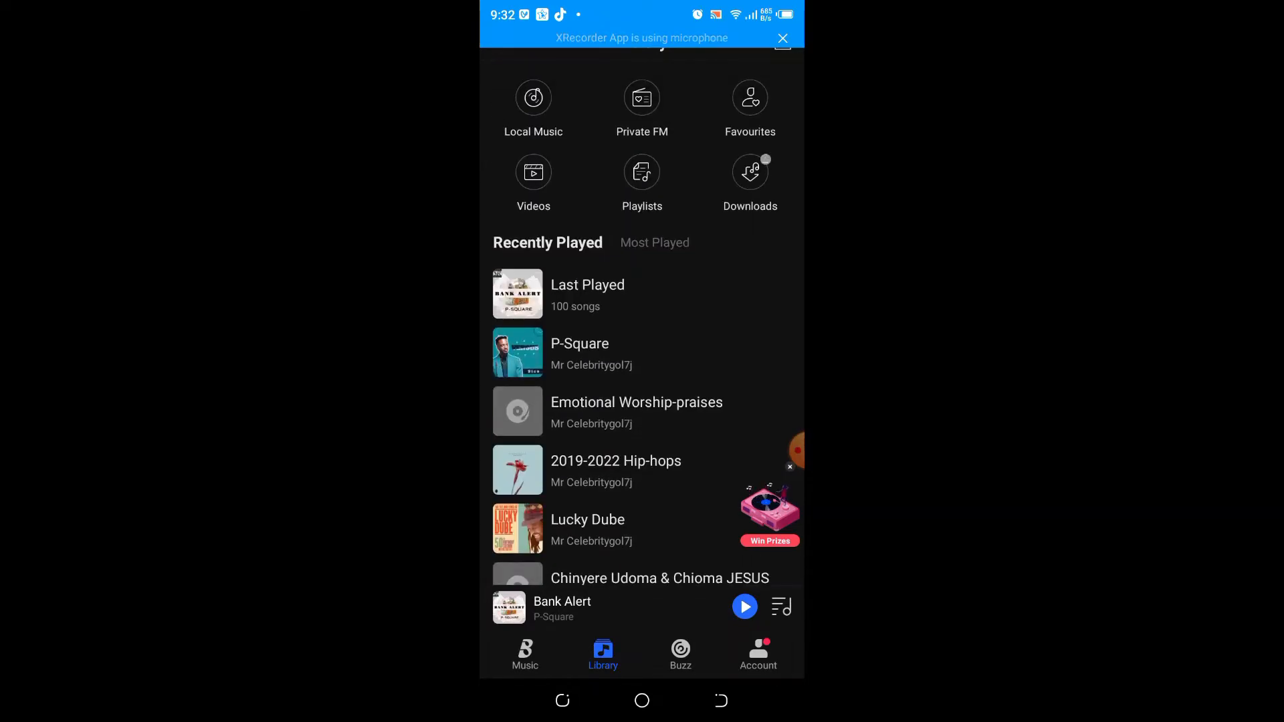
pyautogui.click(533, 107)
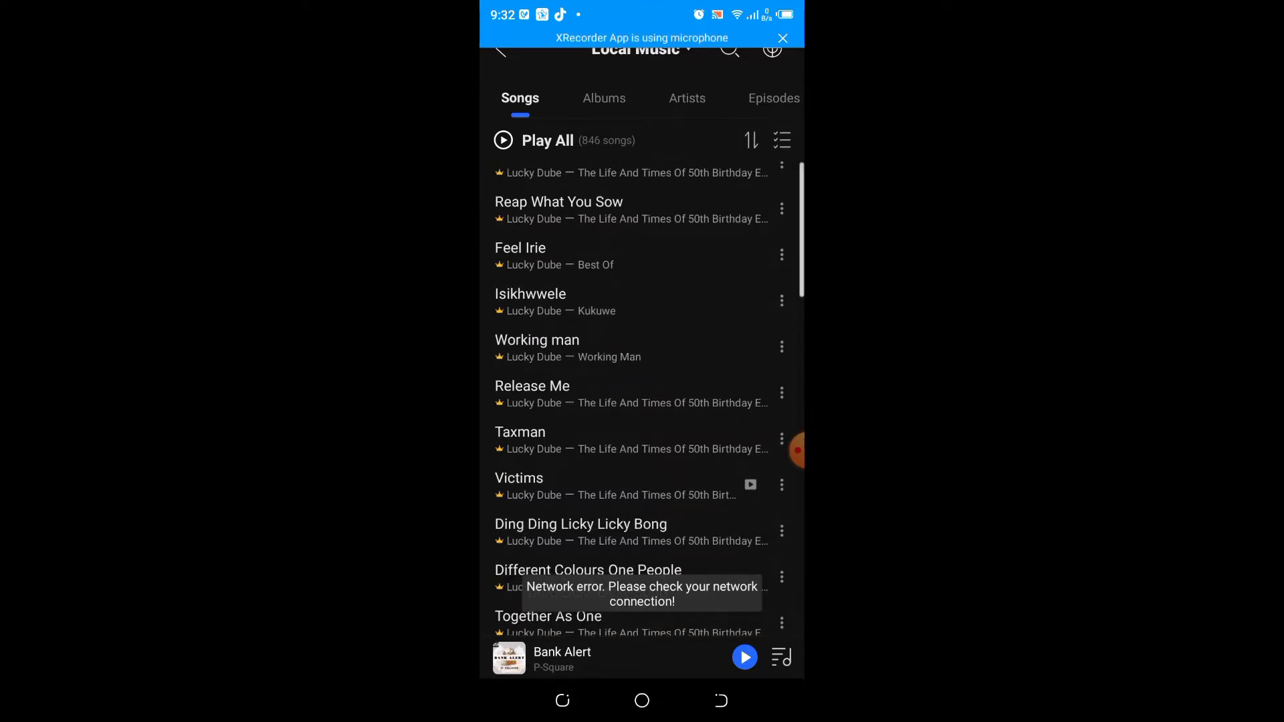
pyautogui.scroll(-3)
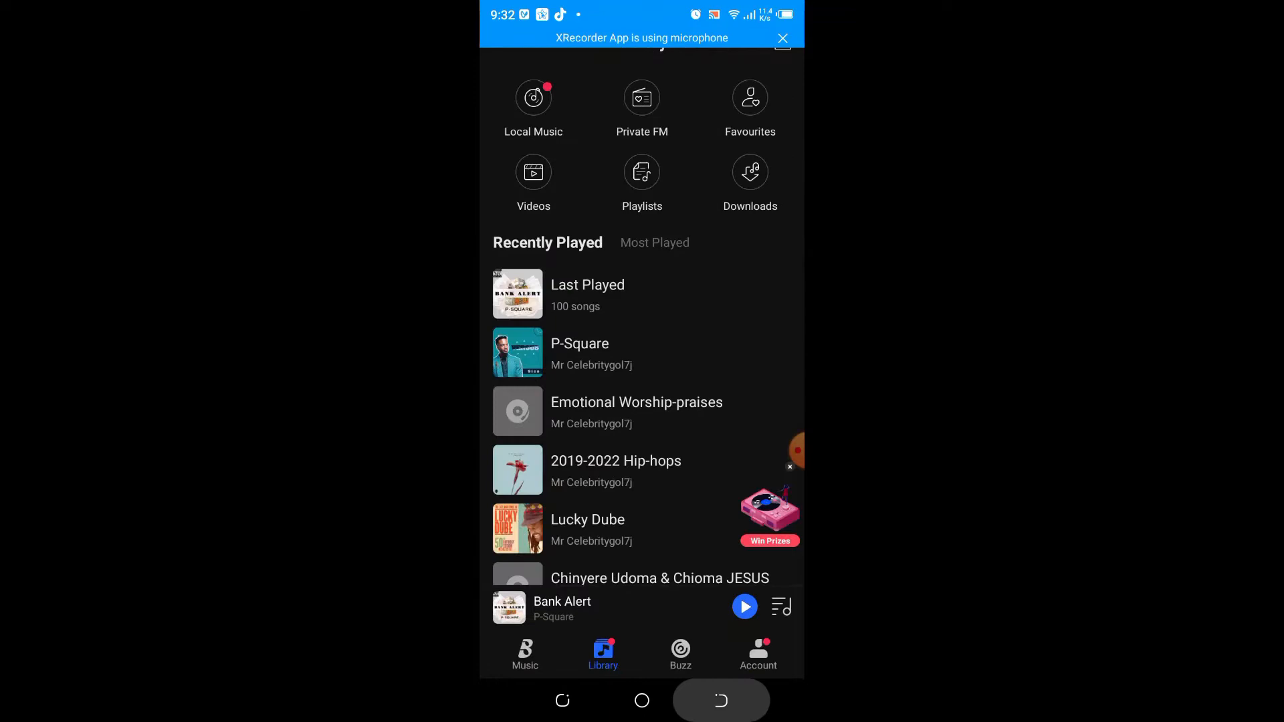
# Step: From Music home, open Charts and scroll through Monthly, Daily, Top Artists and Top Albums
pyautogui.click(525, 654)
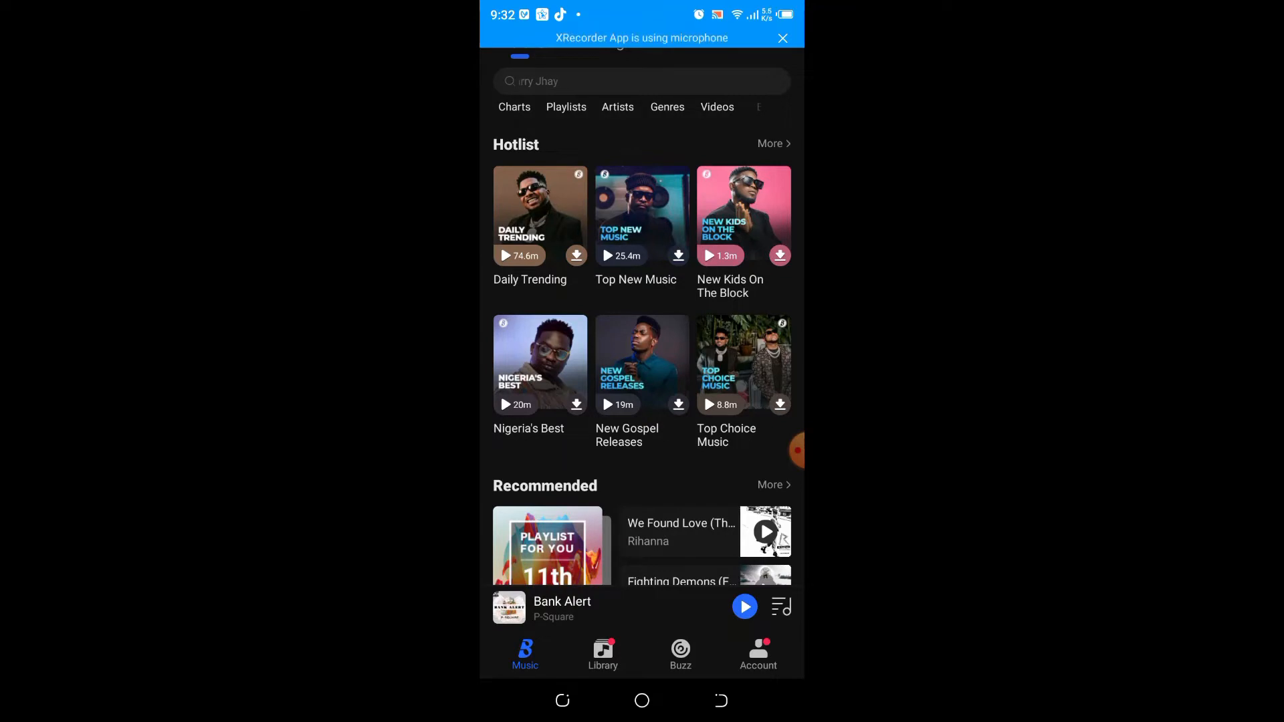
pyautogui.click(514, 107)
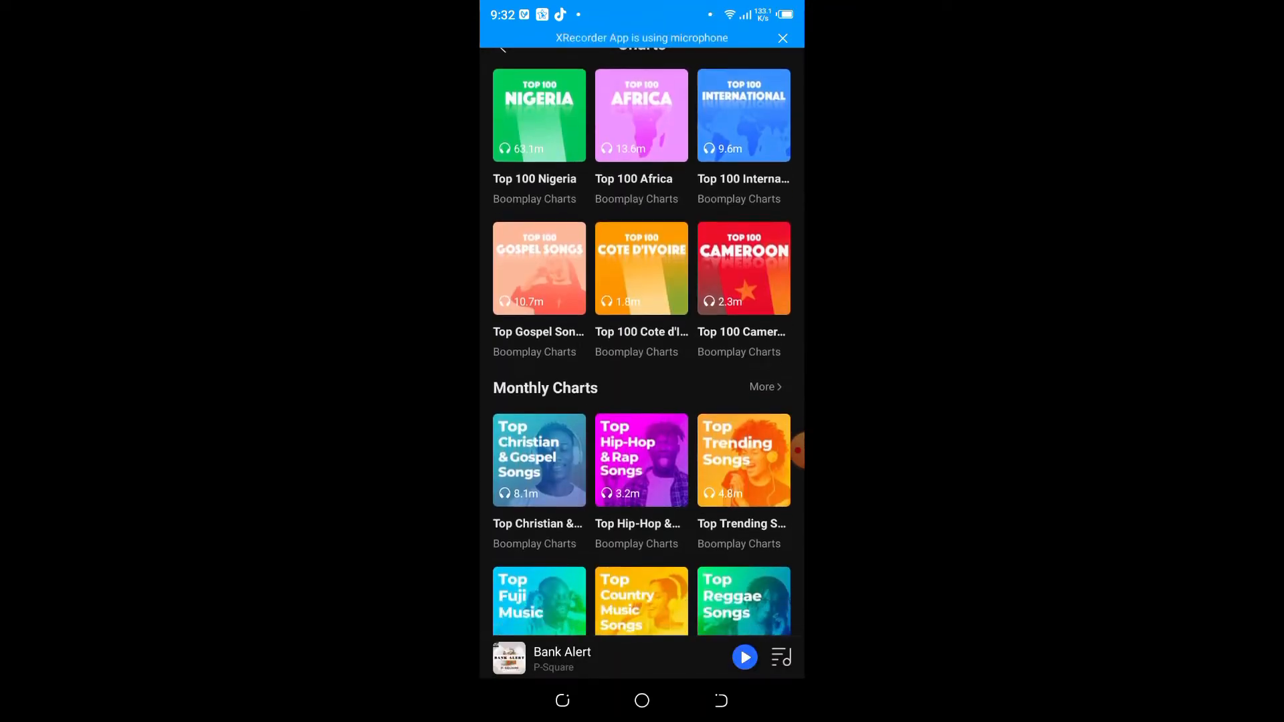
pyautogui.scroll(-3)
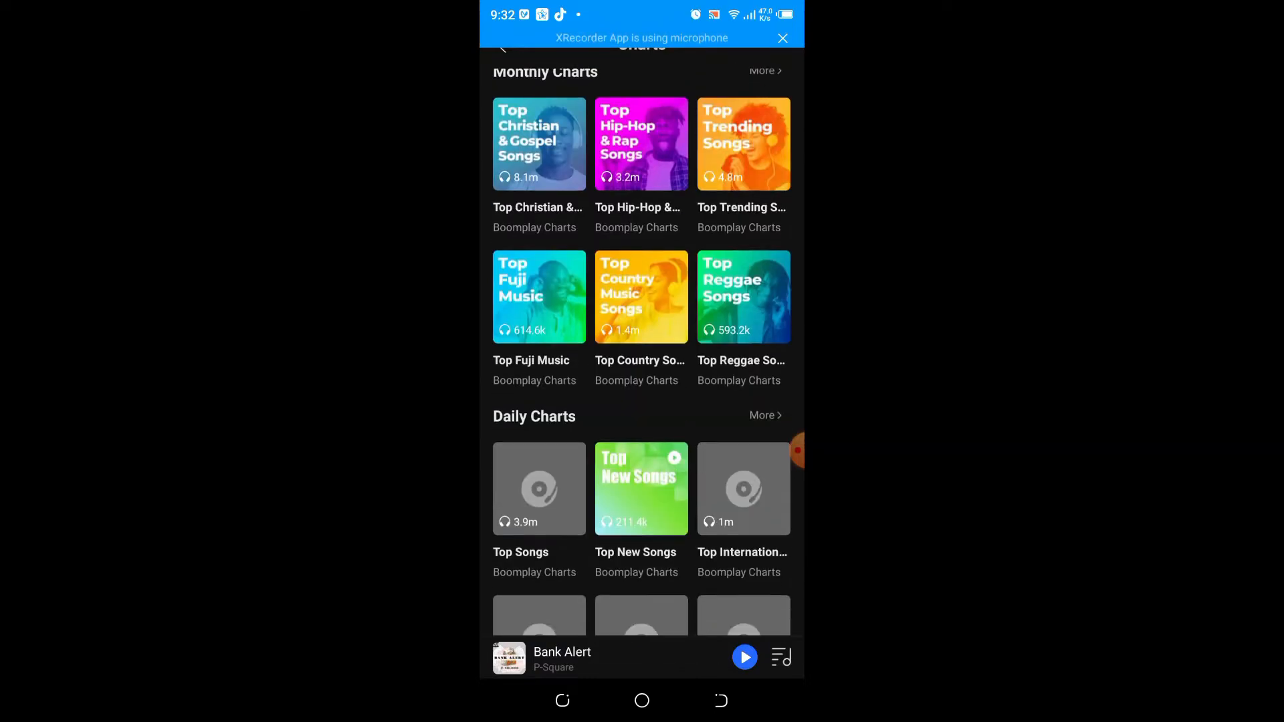
pyautogui.scroll(-3)
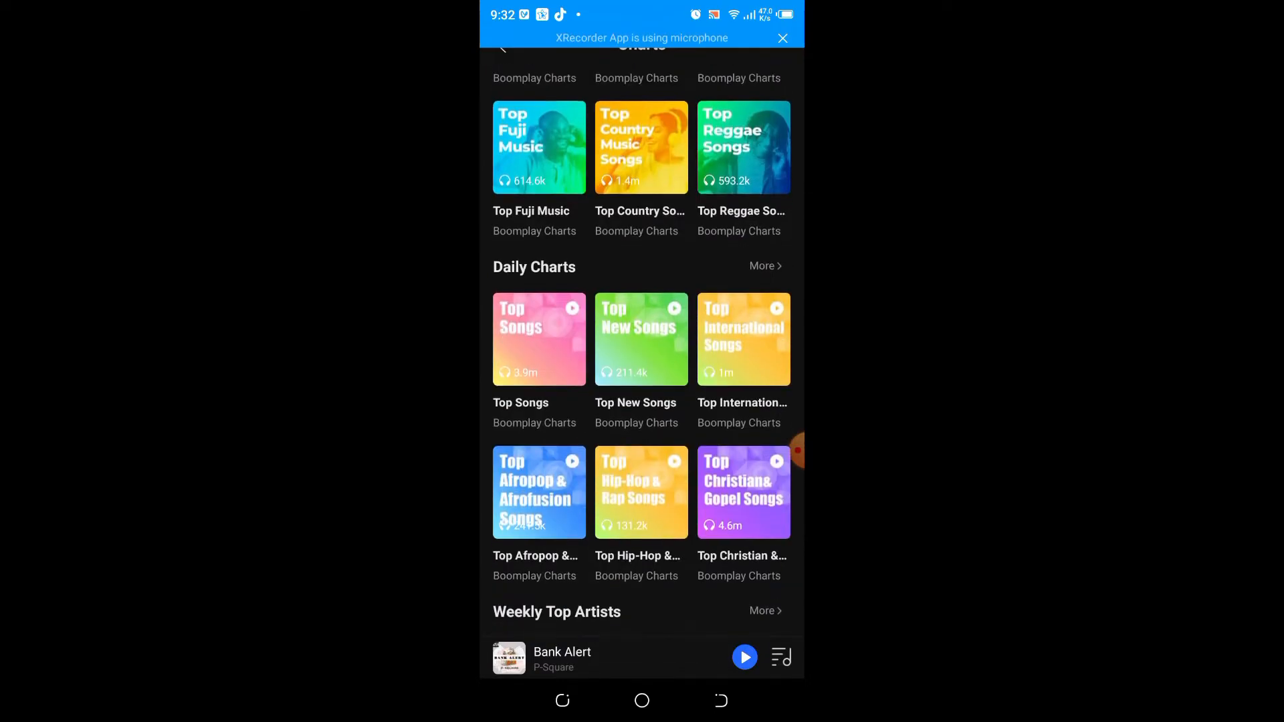
pyautogui.scroll(-3)
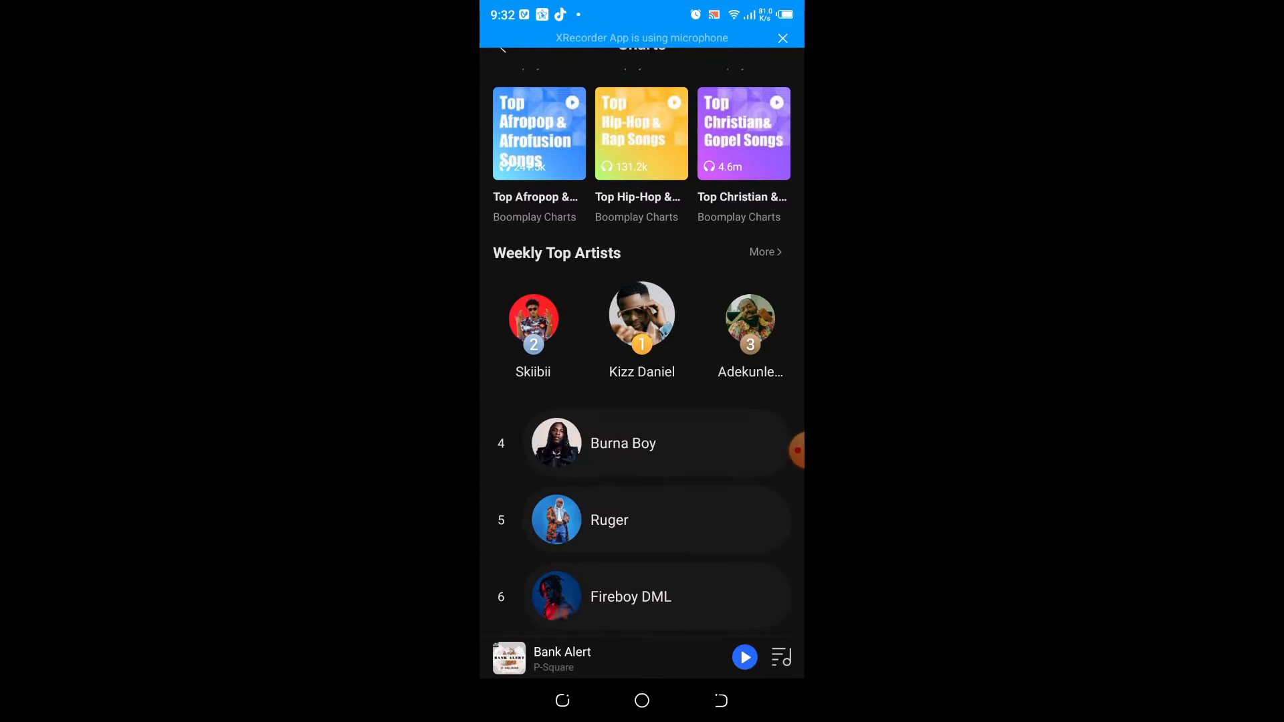
pyautogui.scroll(-3)
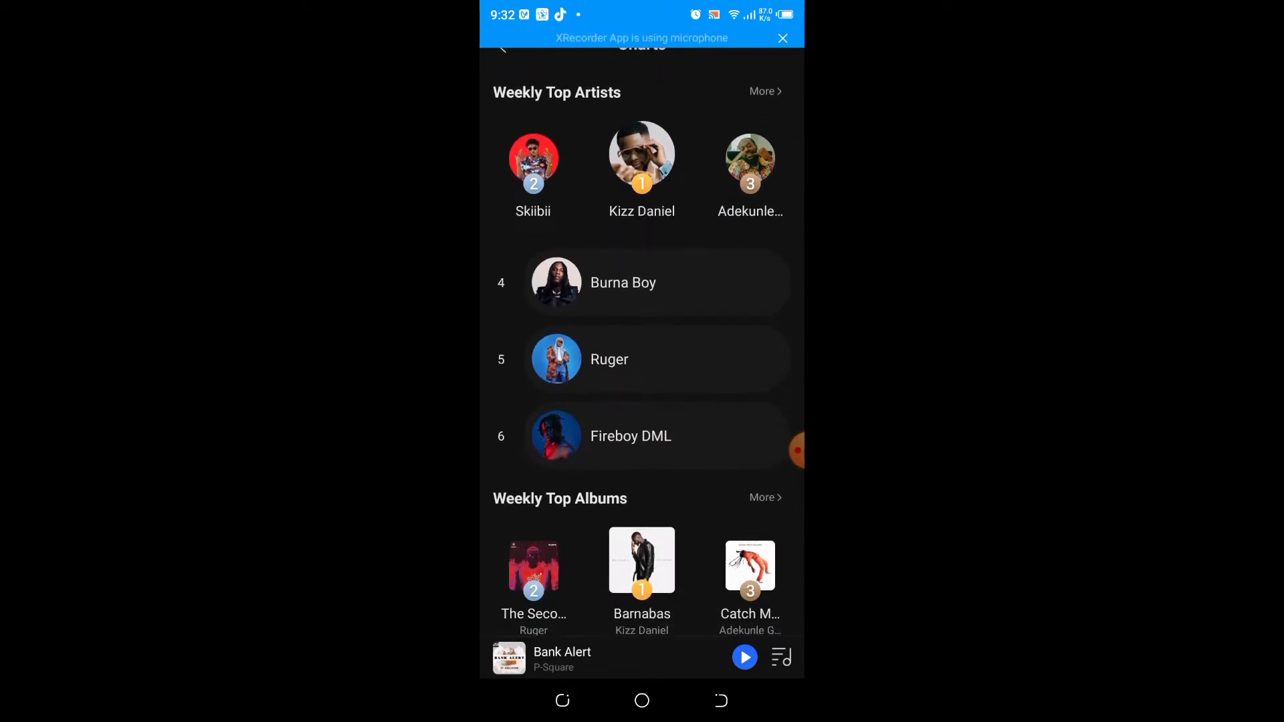
pyautogui.scroll(-3)
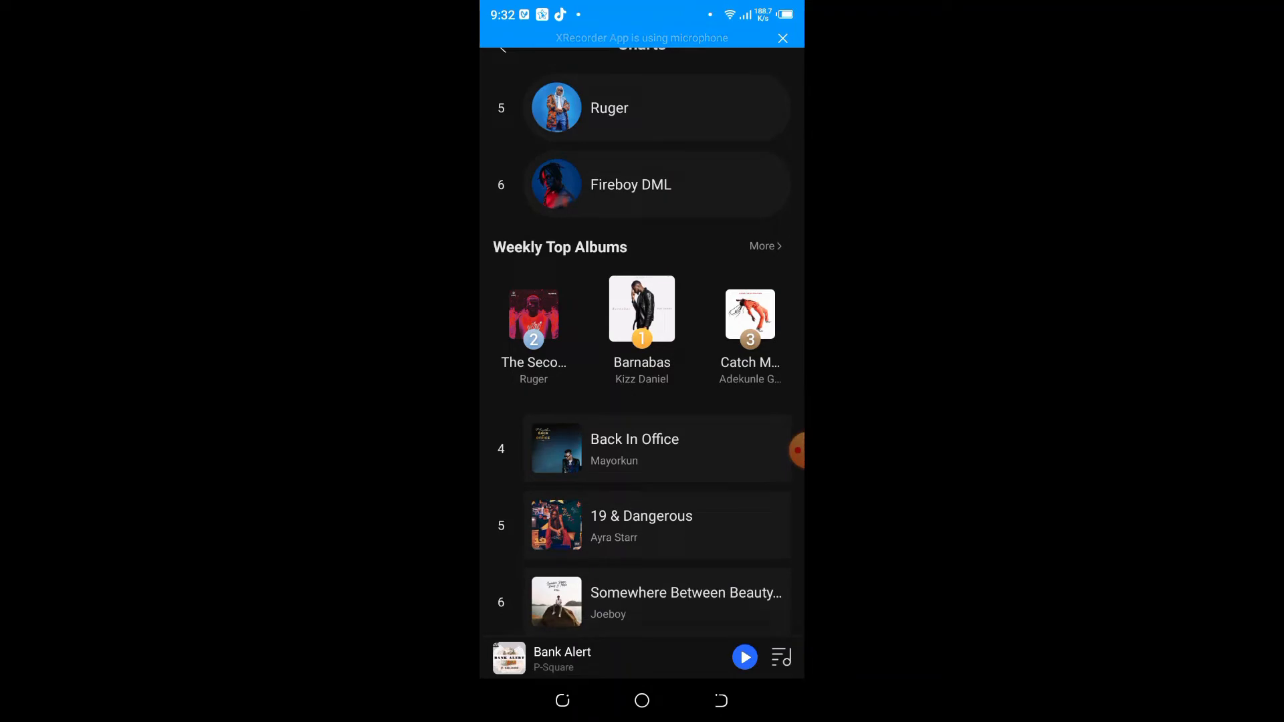
pyautogui.scroll(-3)
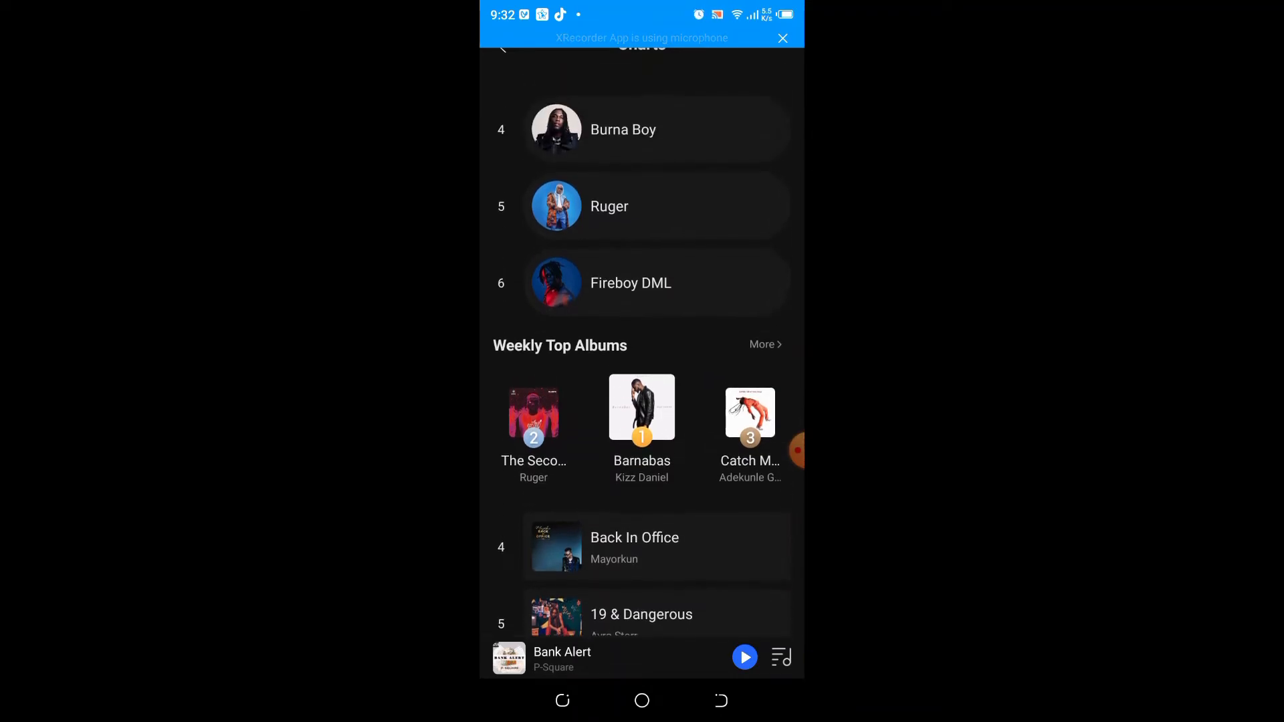
pyautogui.scroll(-3)
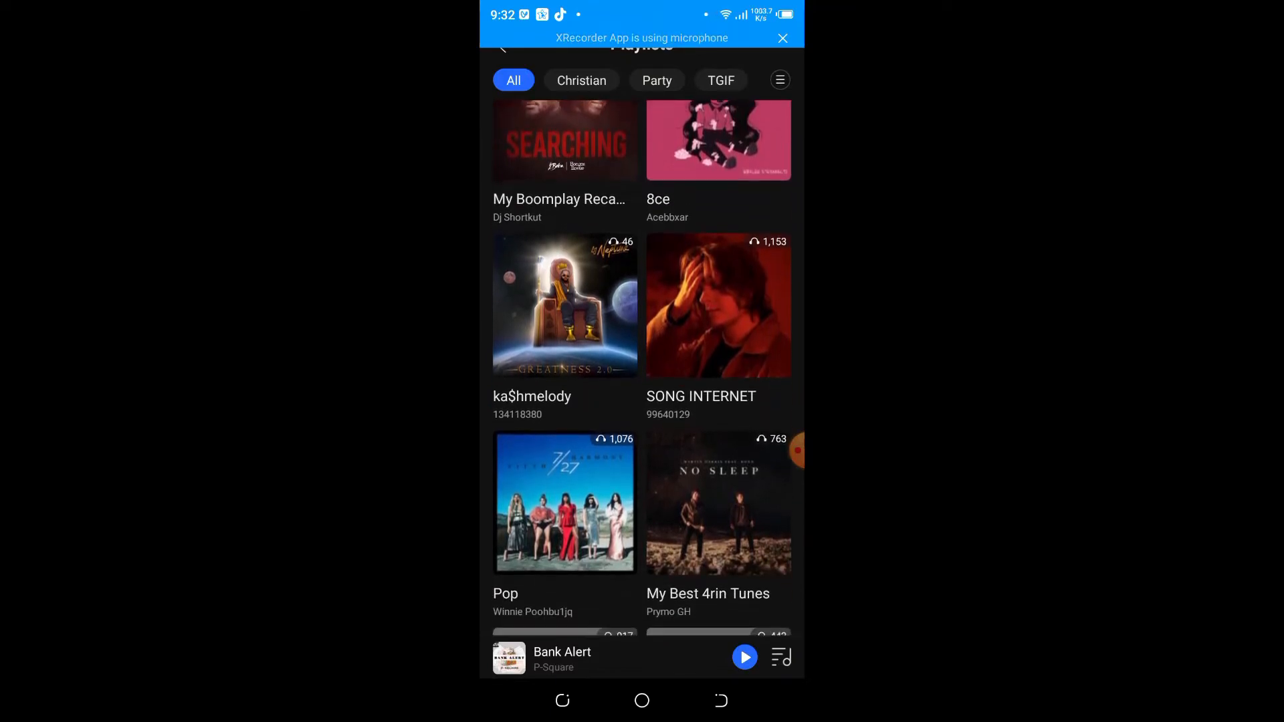
# Step: Scroll through all playlists, then filter the list to Christian playlists
pyautogui.scroll(-3)
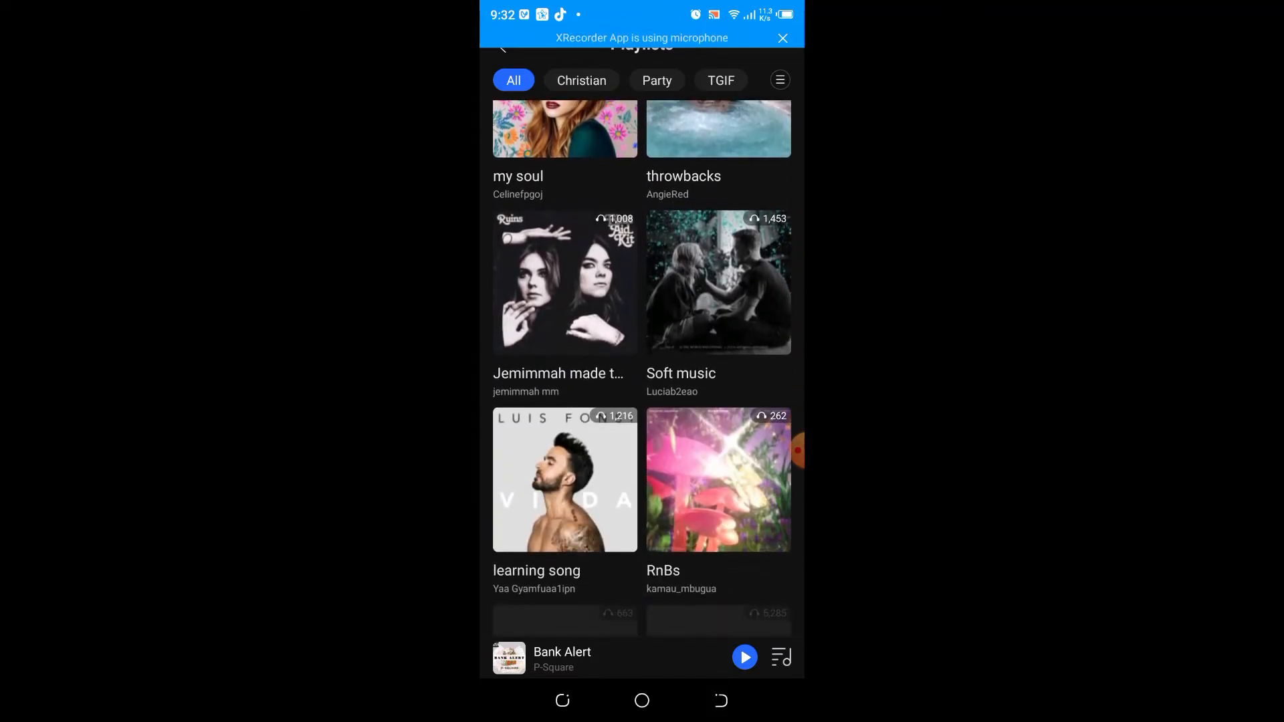
pyautogui.scroll(-3)
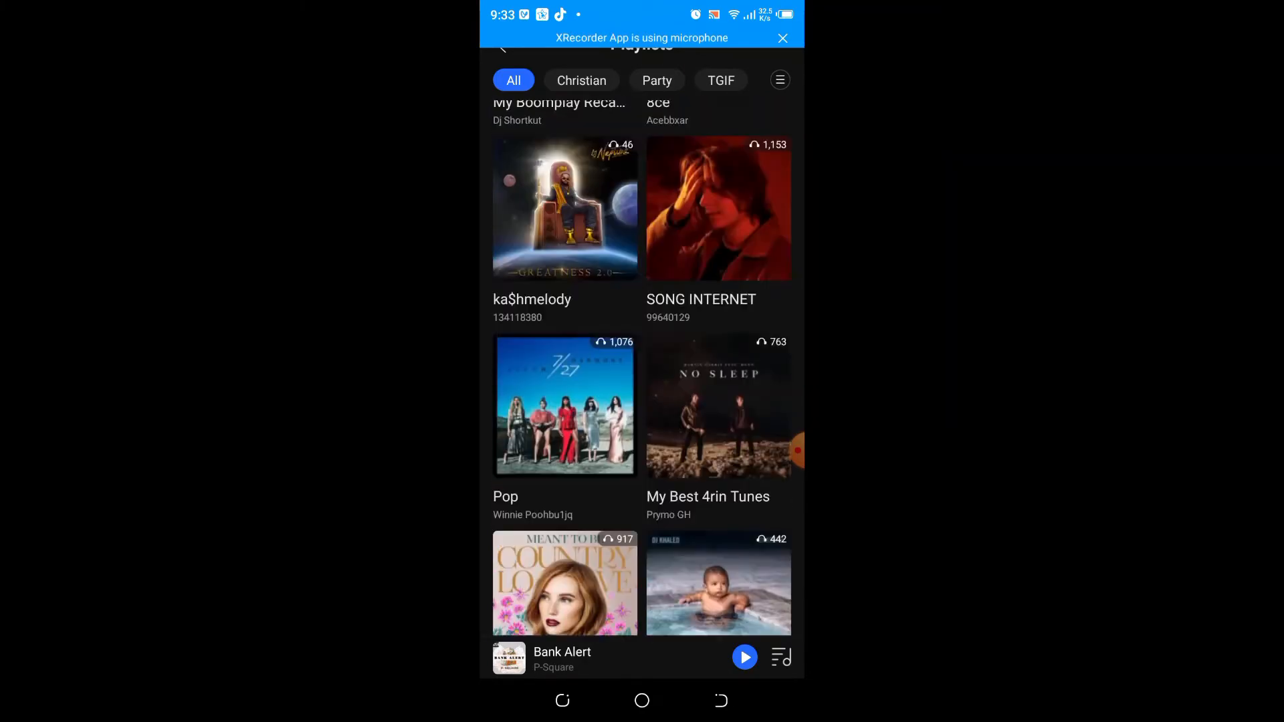
pyautogui.scroll(-3)
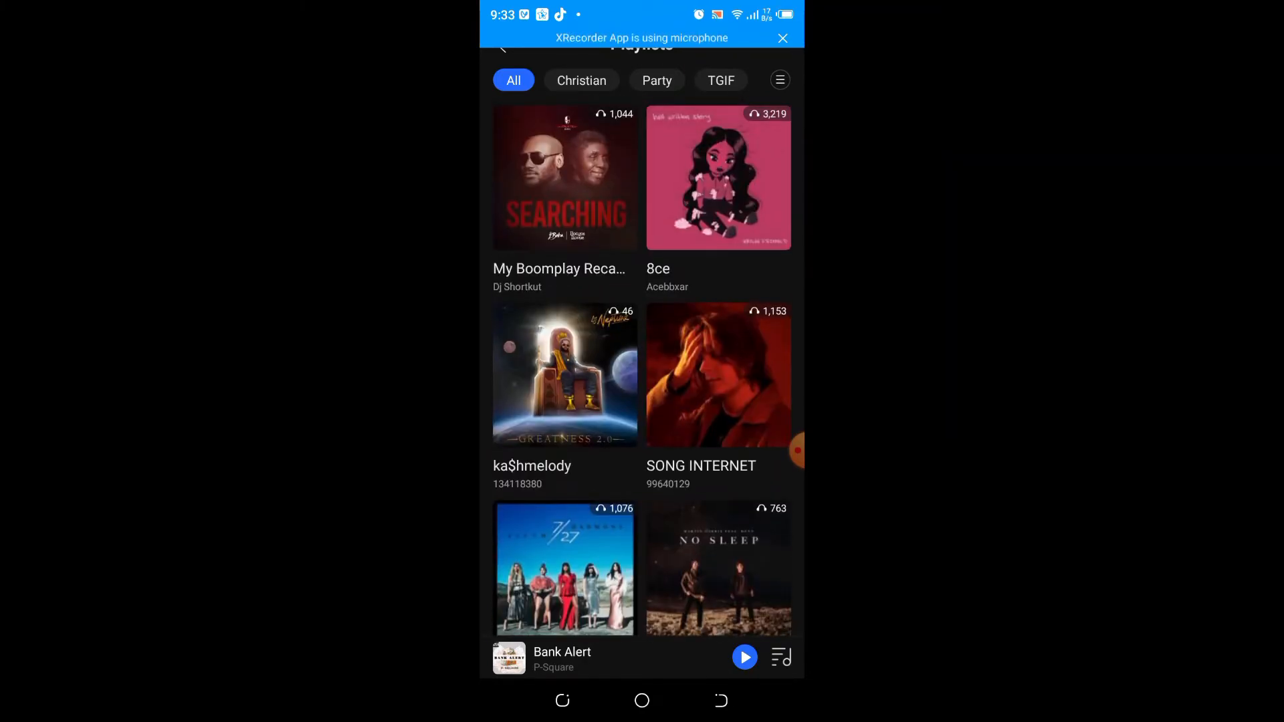
pyautogui.click(580, 79)
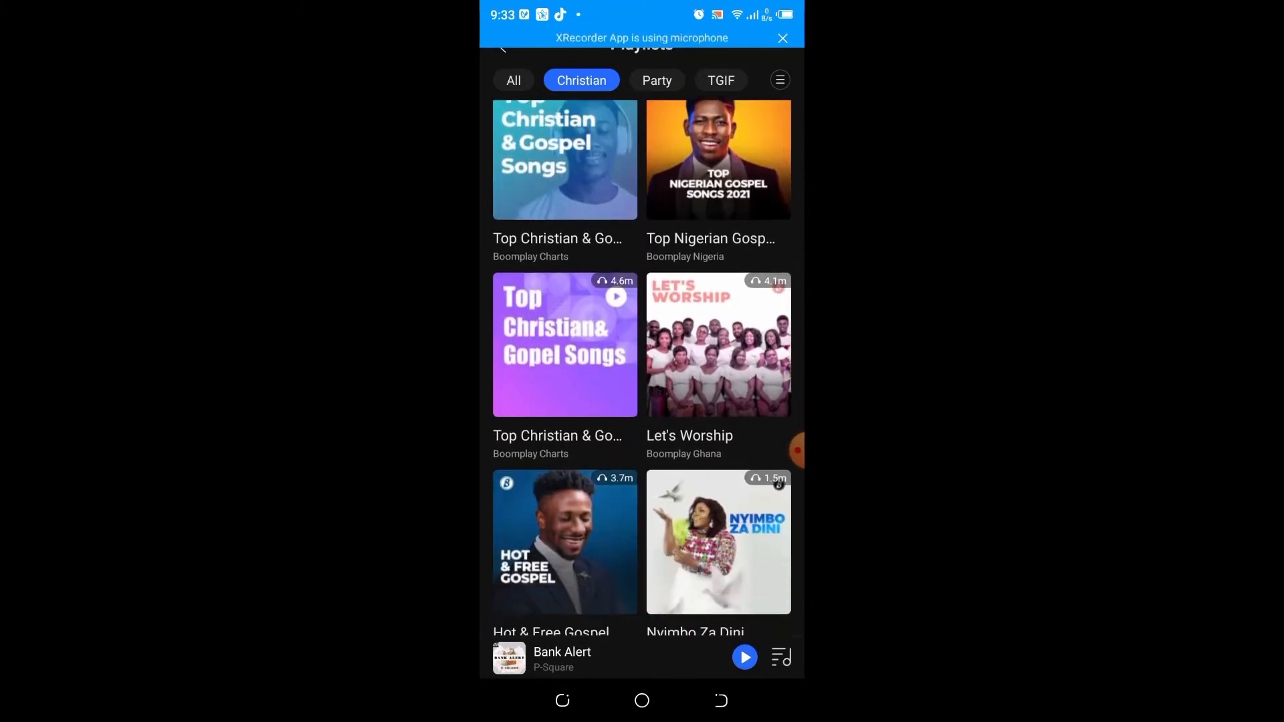
# Step: Scroll through the Christian gospel playlists
pyautogui.scroll(-3)
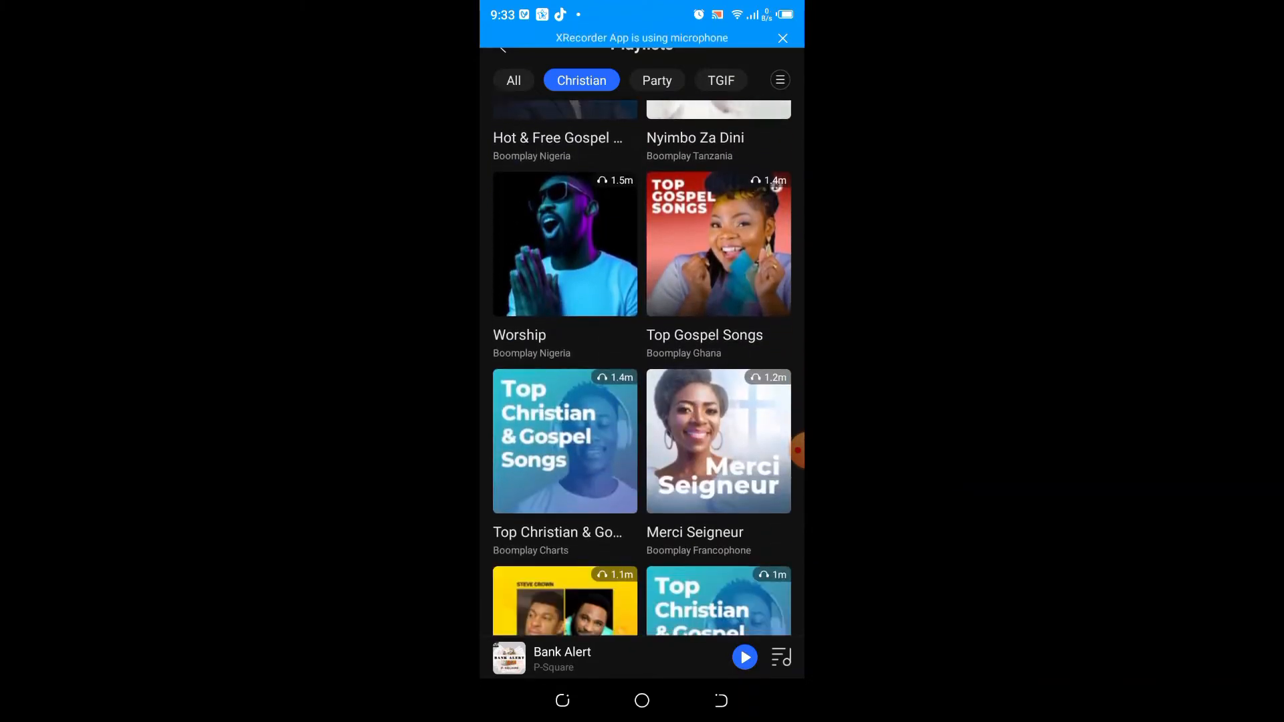
pyautogui.scroll(-3)
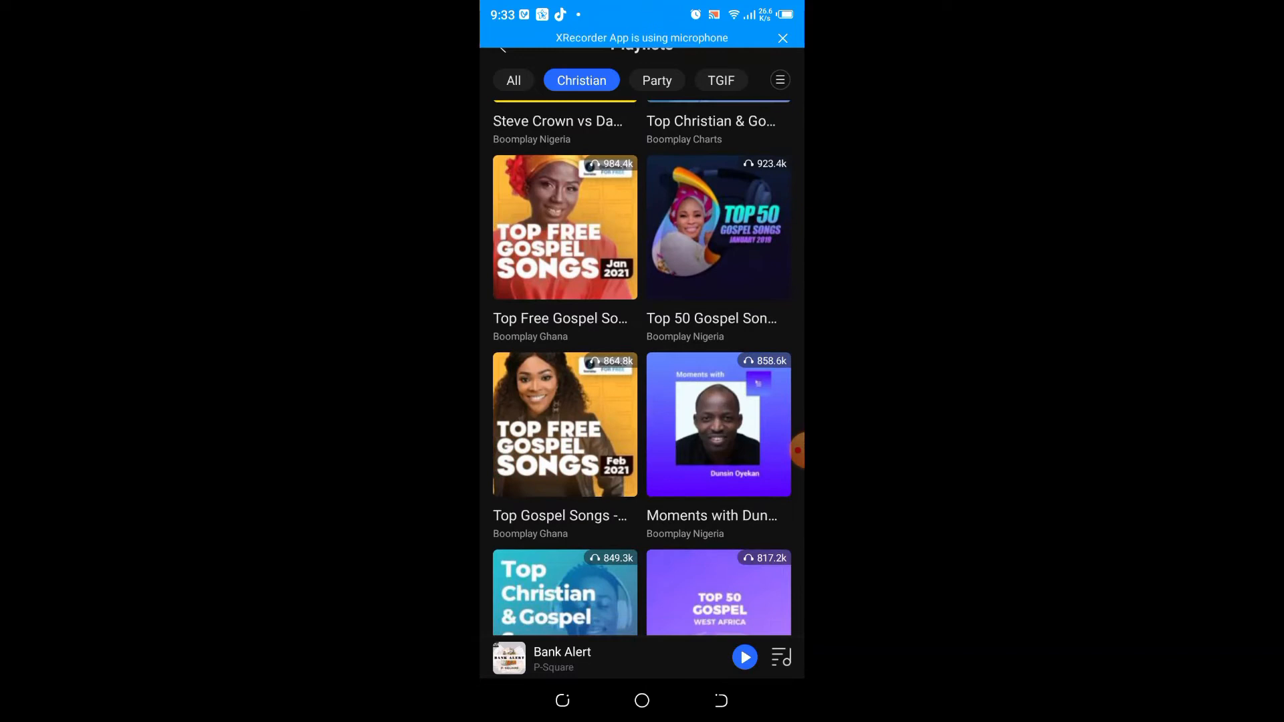
pyautogui.scroll(-3)
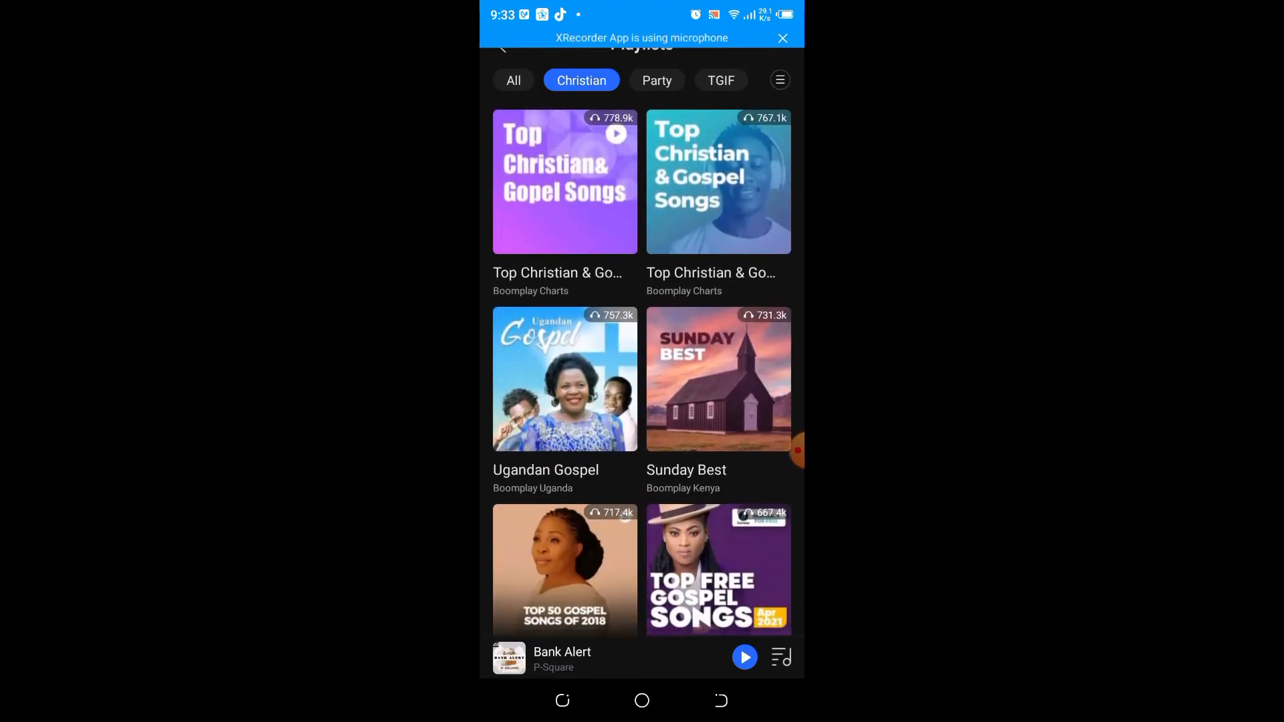
pyautogui.scroll(-3)
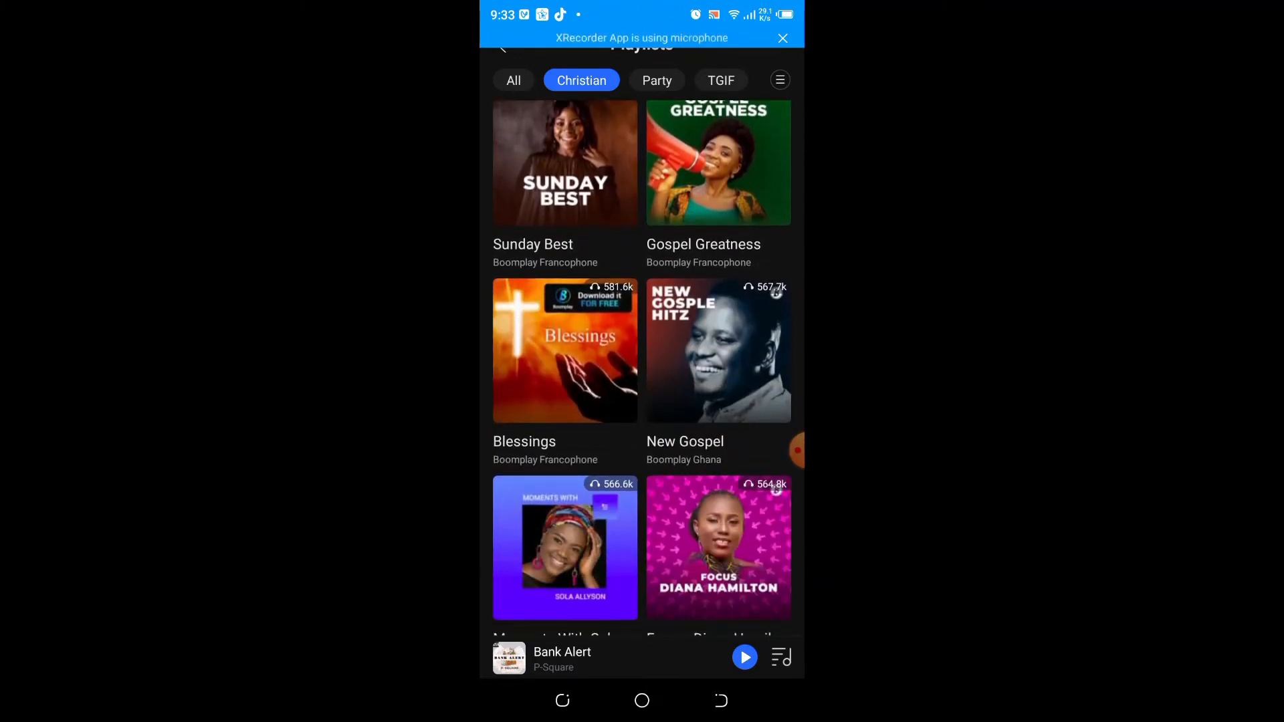
pyautogui.scroll(-3)
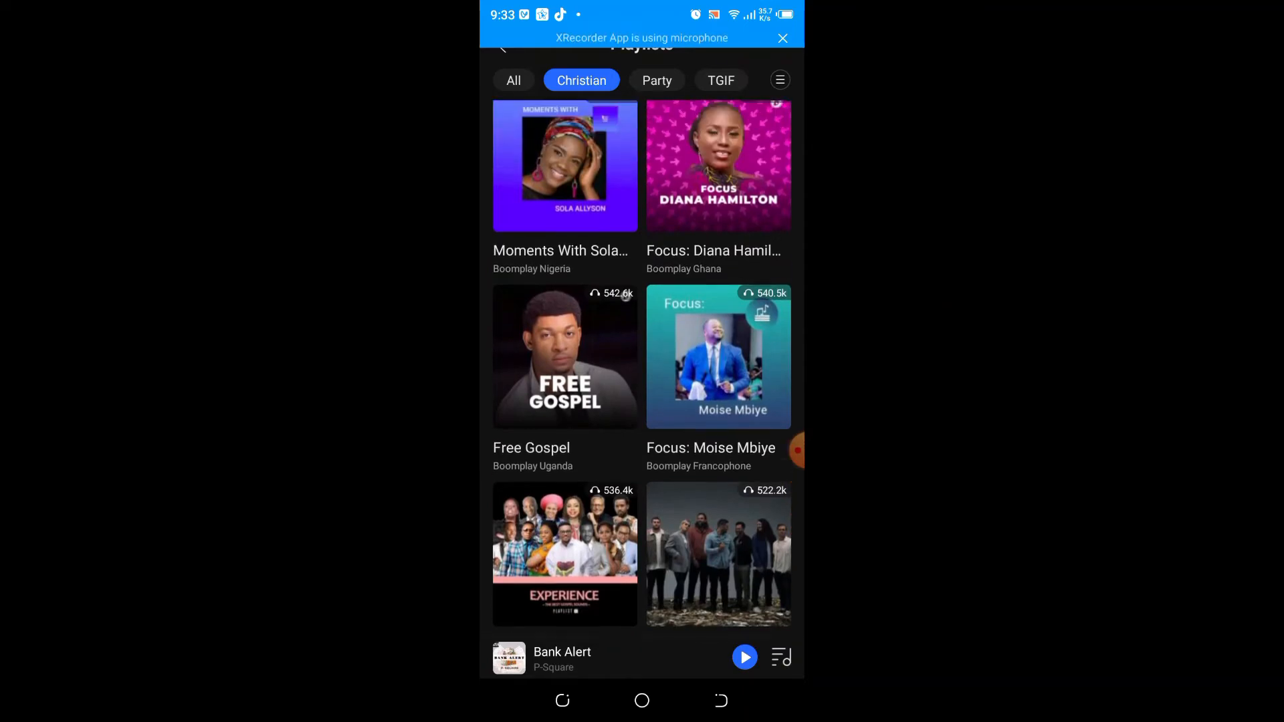
pyautogui.scroll(-3)
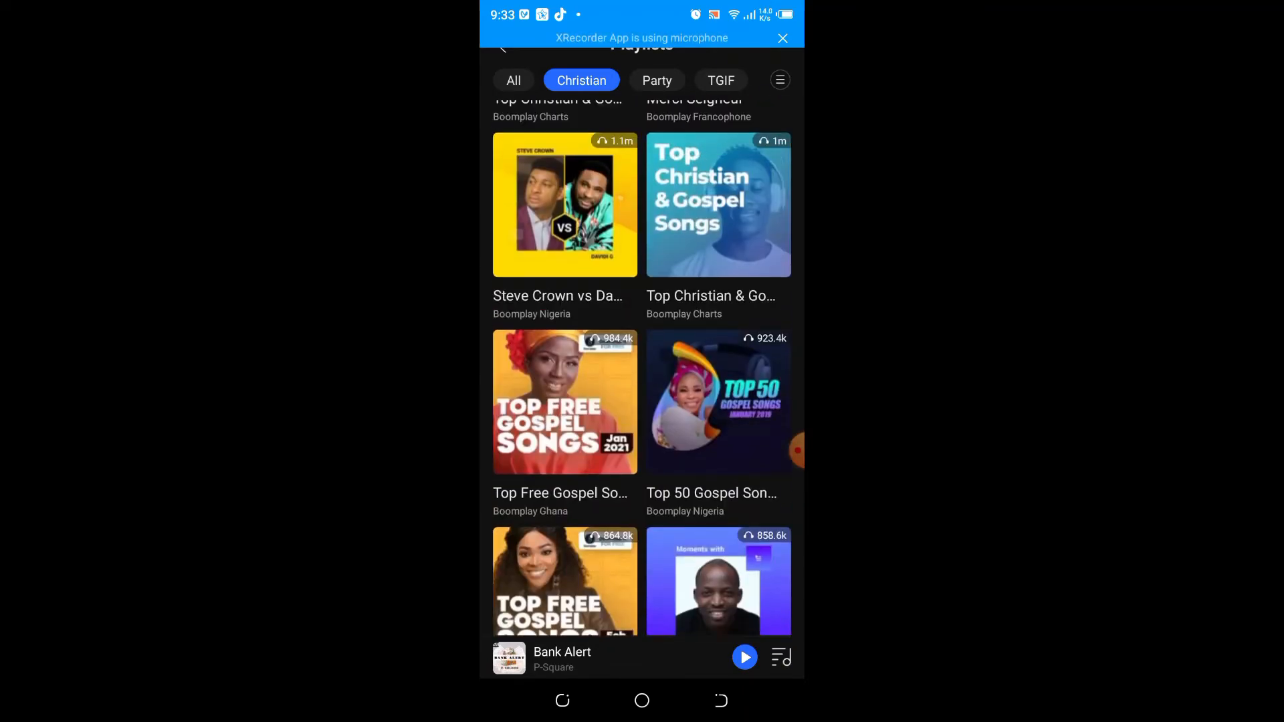
# Step: Filter playlists by Party, then by TGIF, browsing each category
pyautogui.click(656, 80)
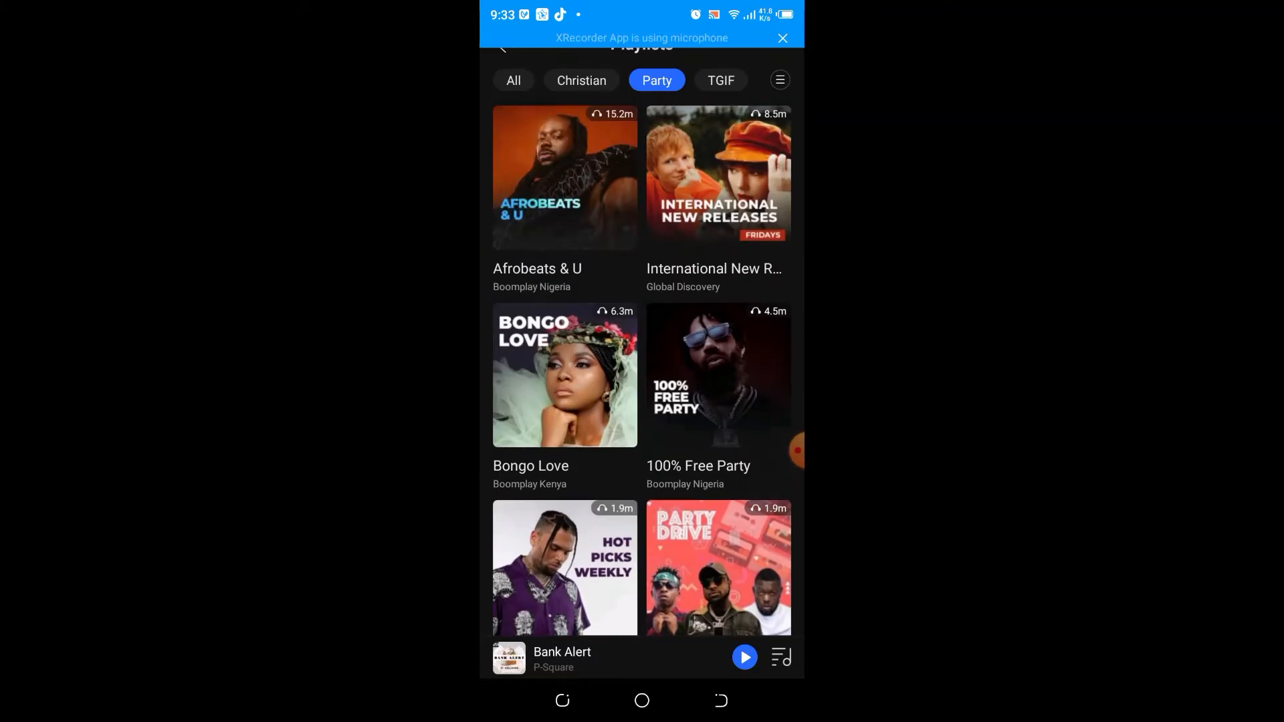
pyautogui.scroll(-3)
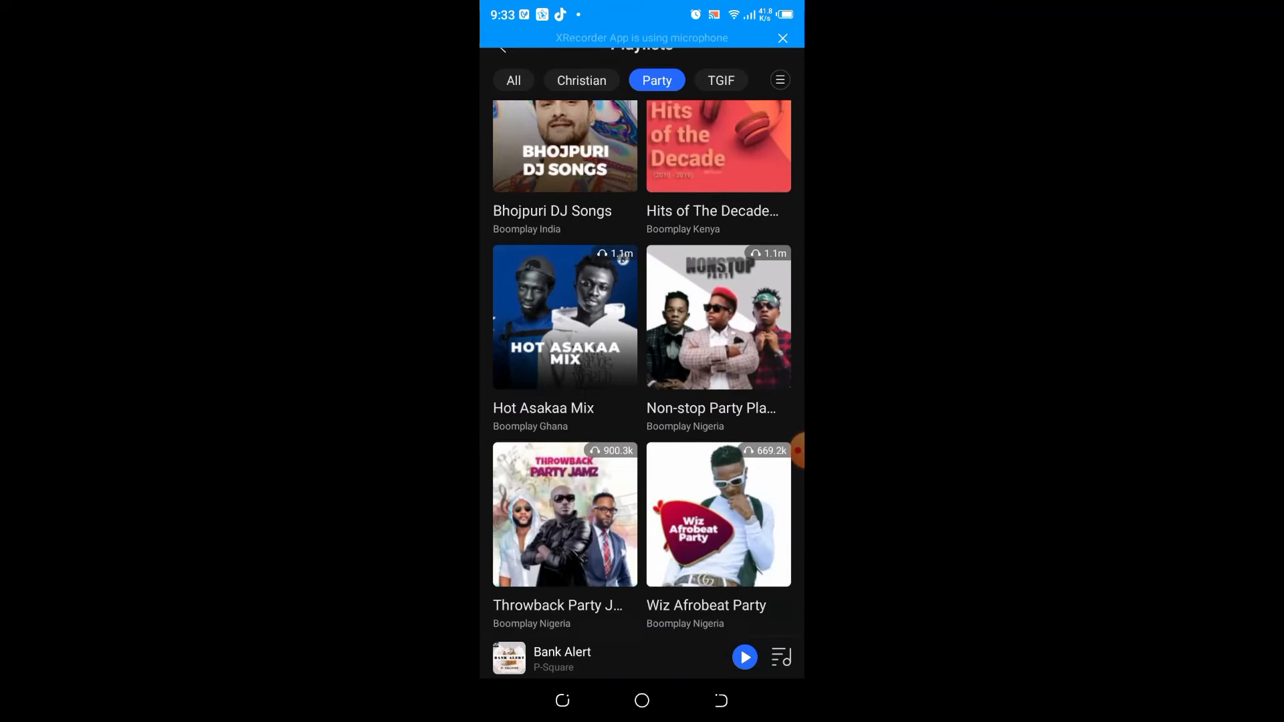
pyautogui.click(720, 80)
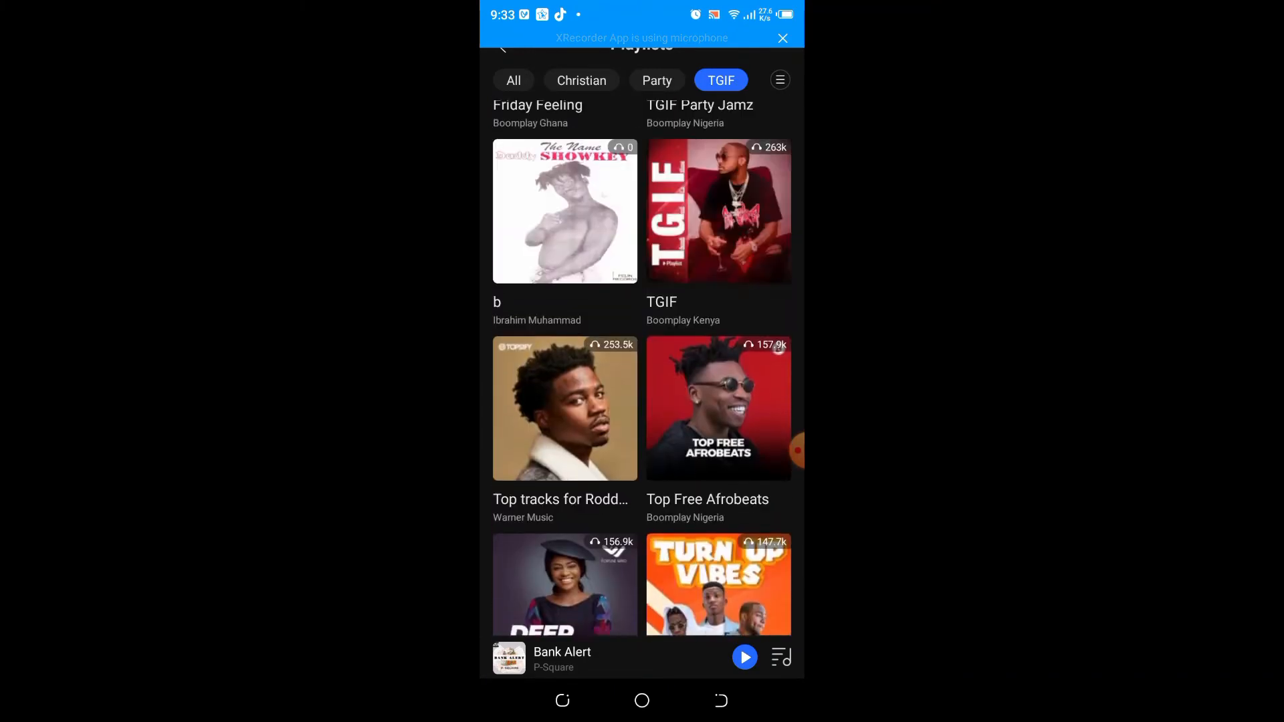
pyautogui.scroll(-3)
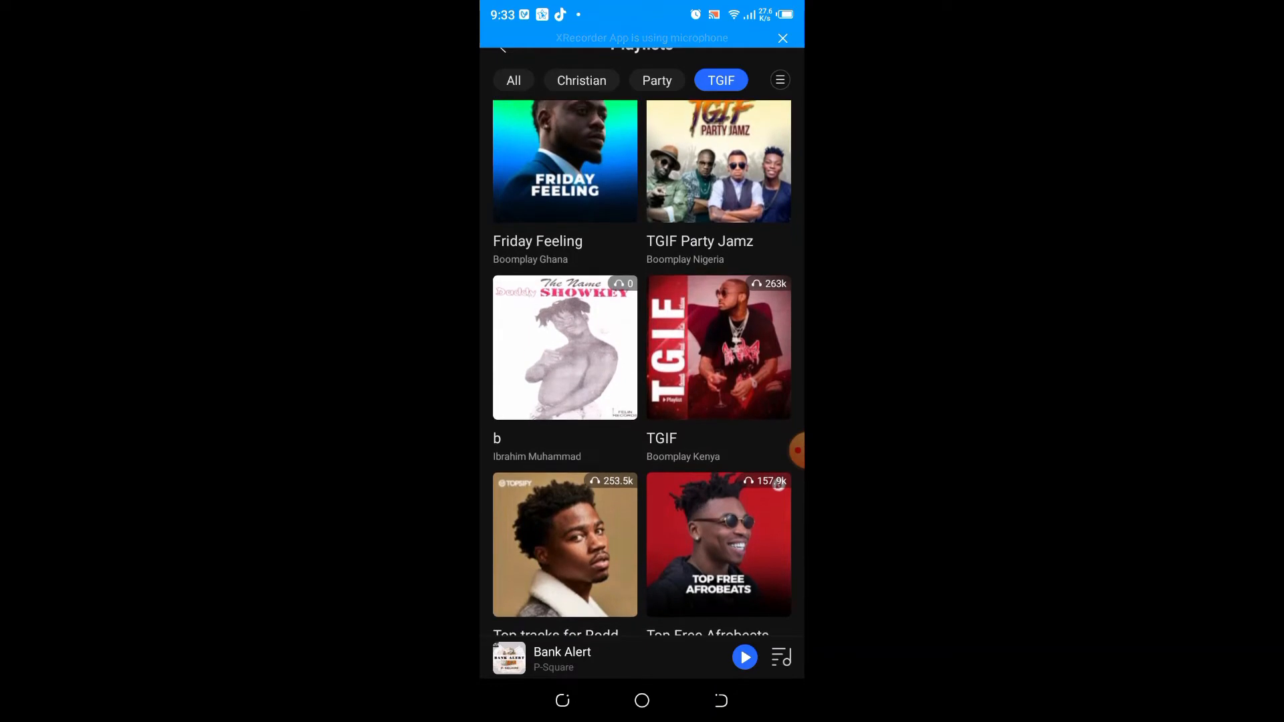
pyautogui.scroll(-3)
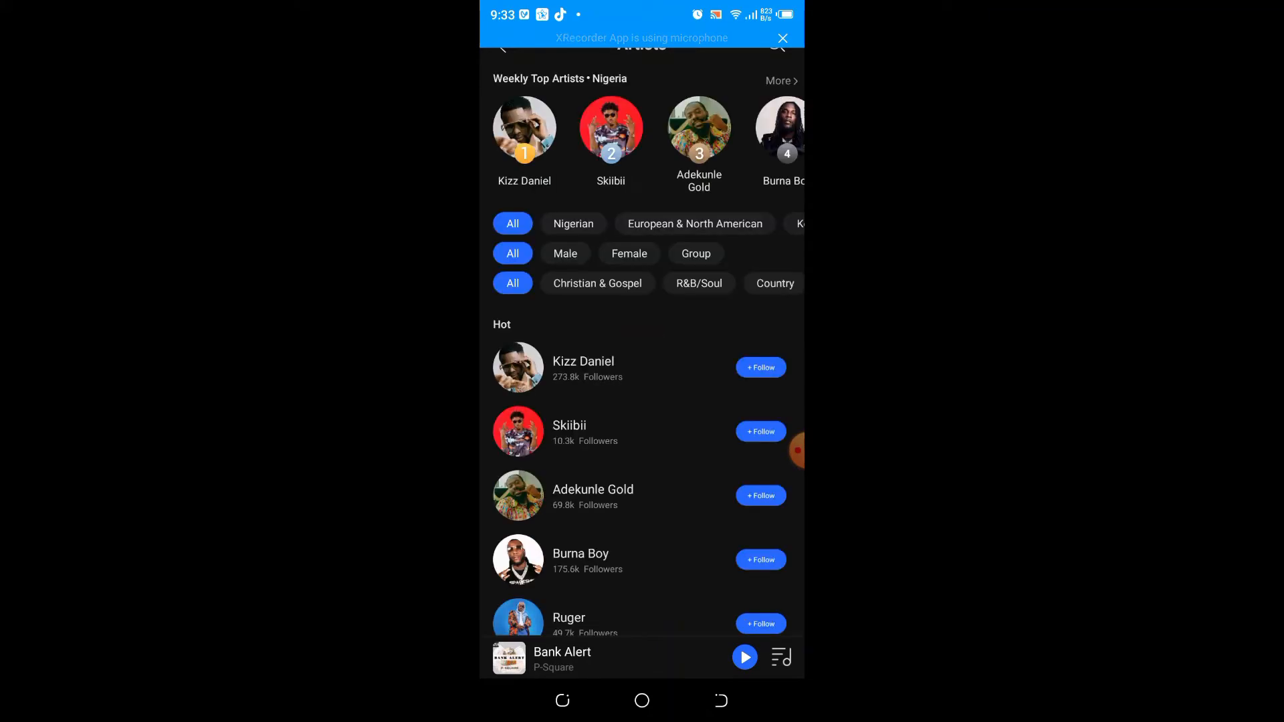
# Step: Scroll through the Hot artists on the Artists page
pyautogui.click(743, 656)
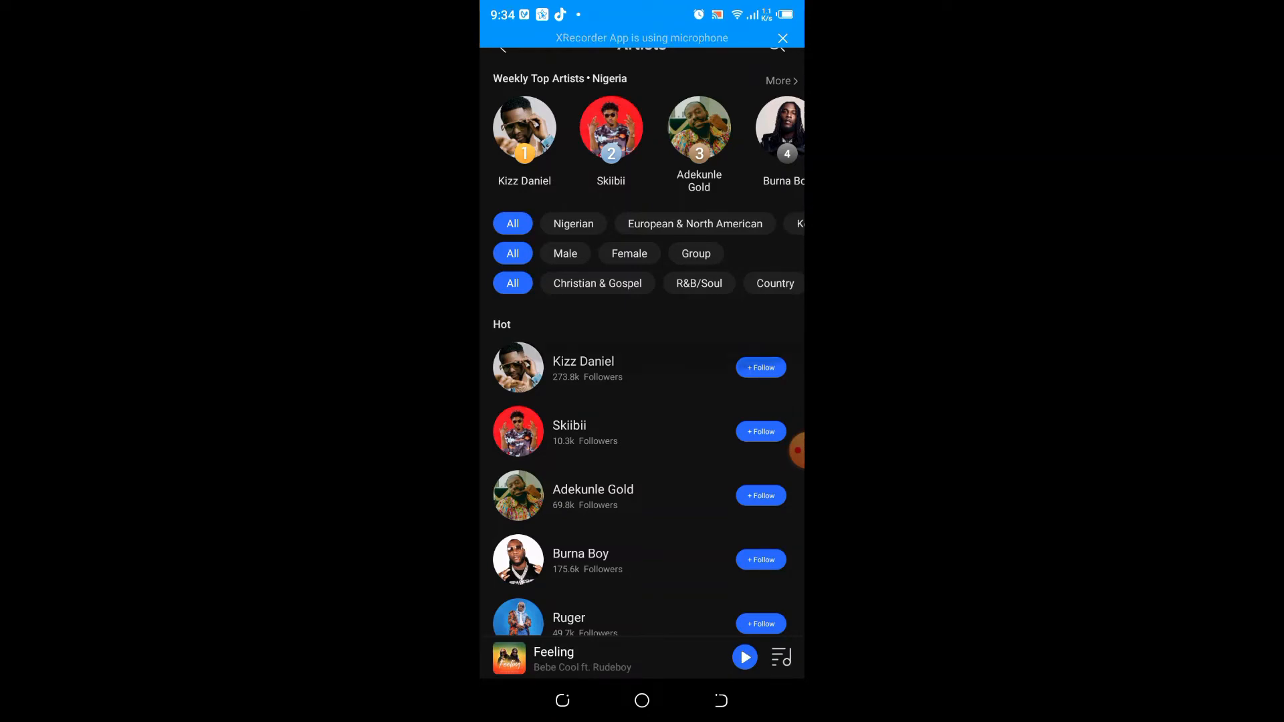
pyautogui.scroll(-3)
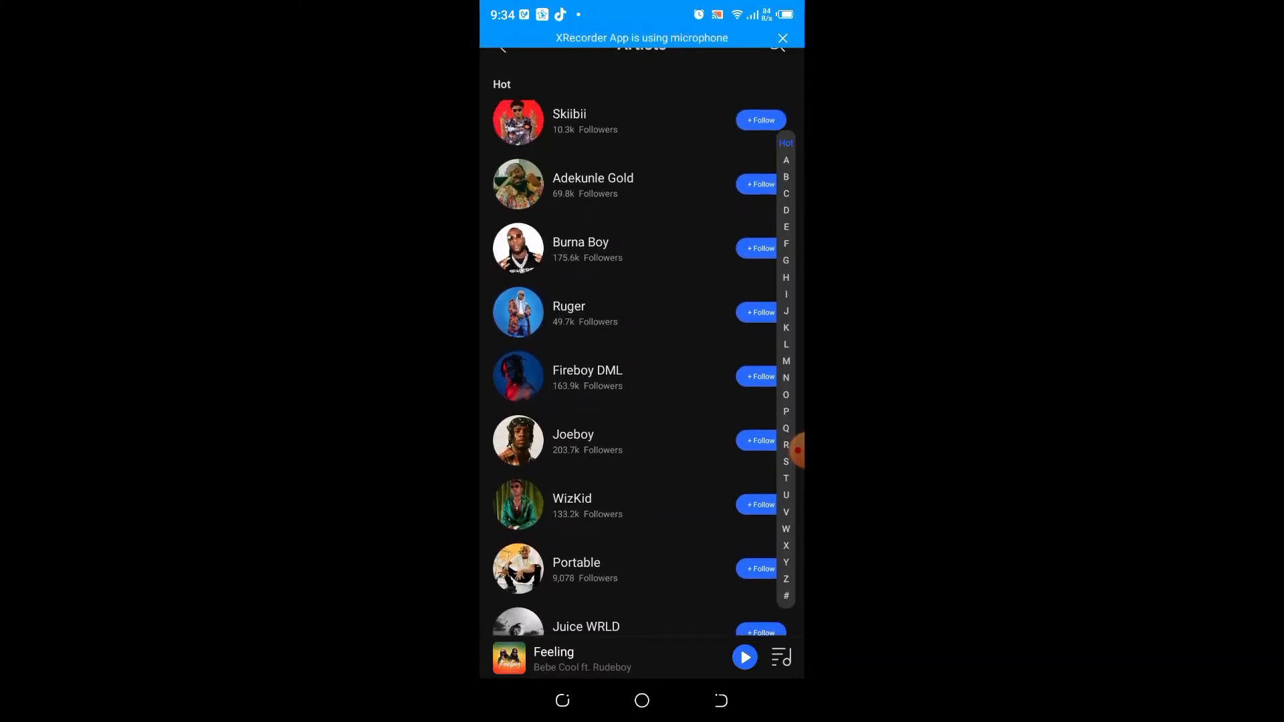
pyautogui.scroll(-3)
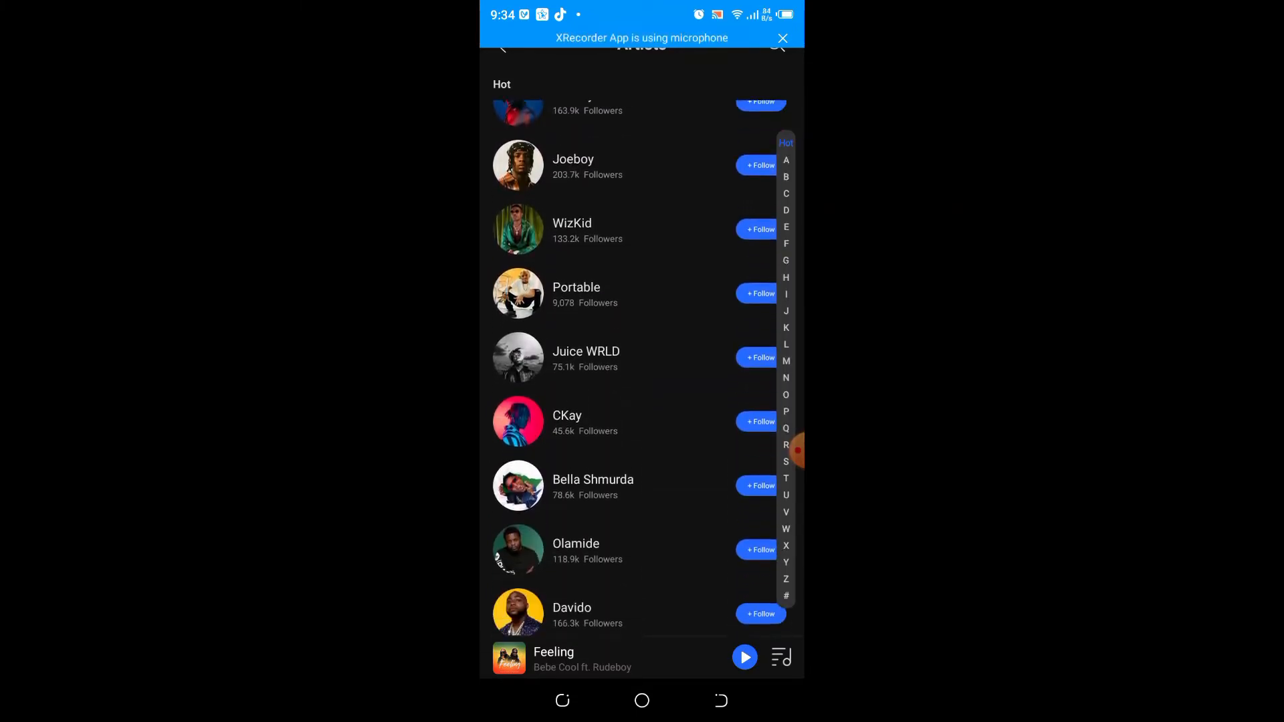
pyautogui.scroll(-3)
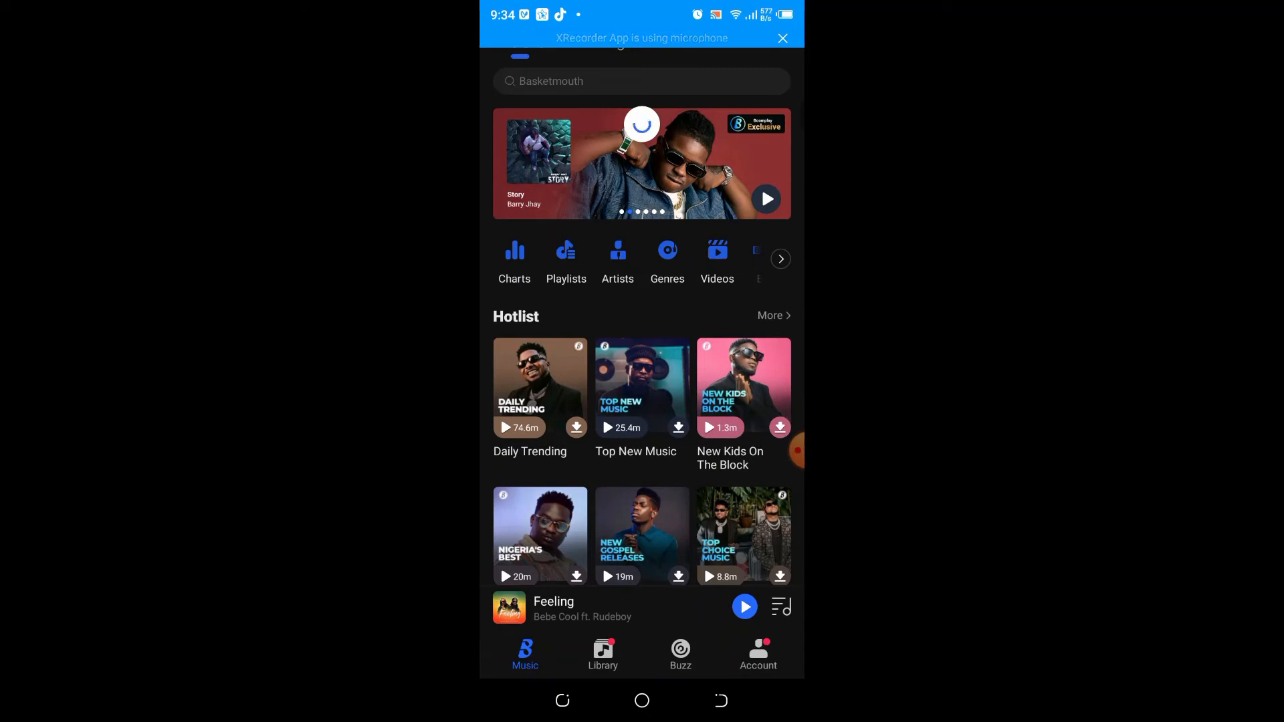
pyautogui.scroll(-3)
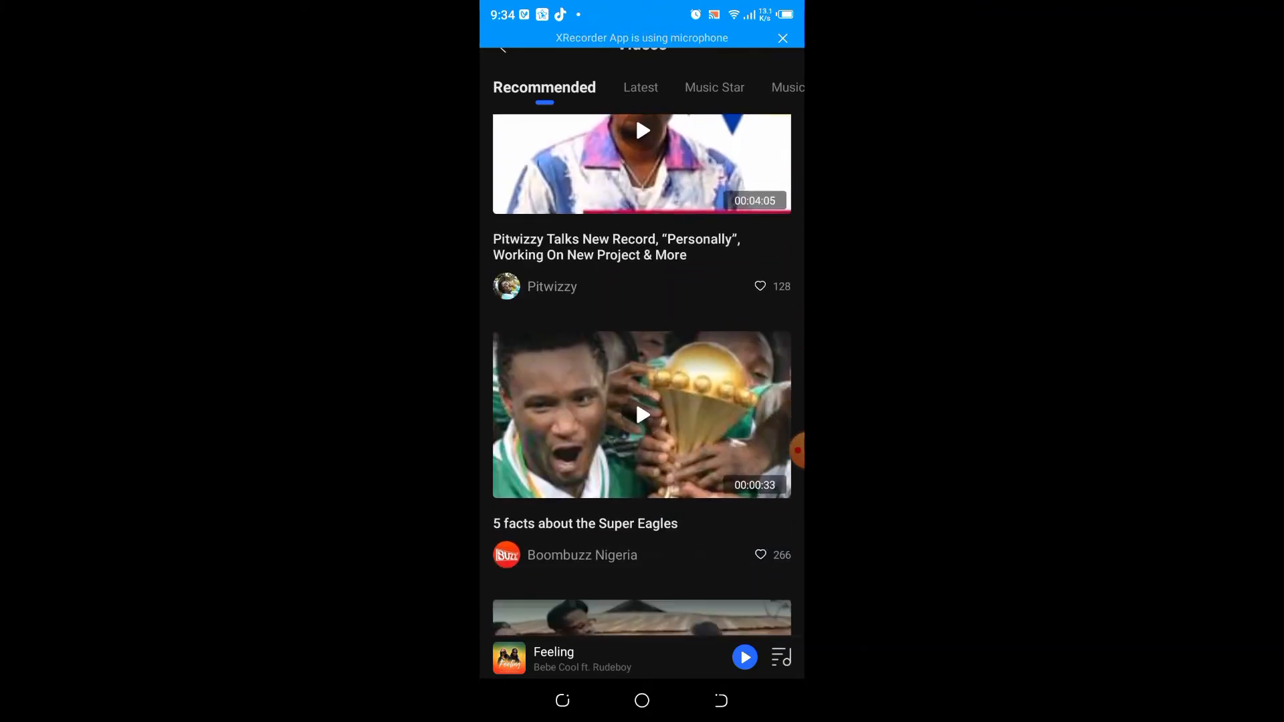
pyautogui.scroll(-3)
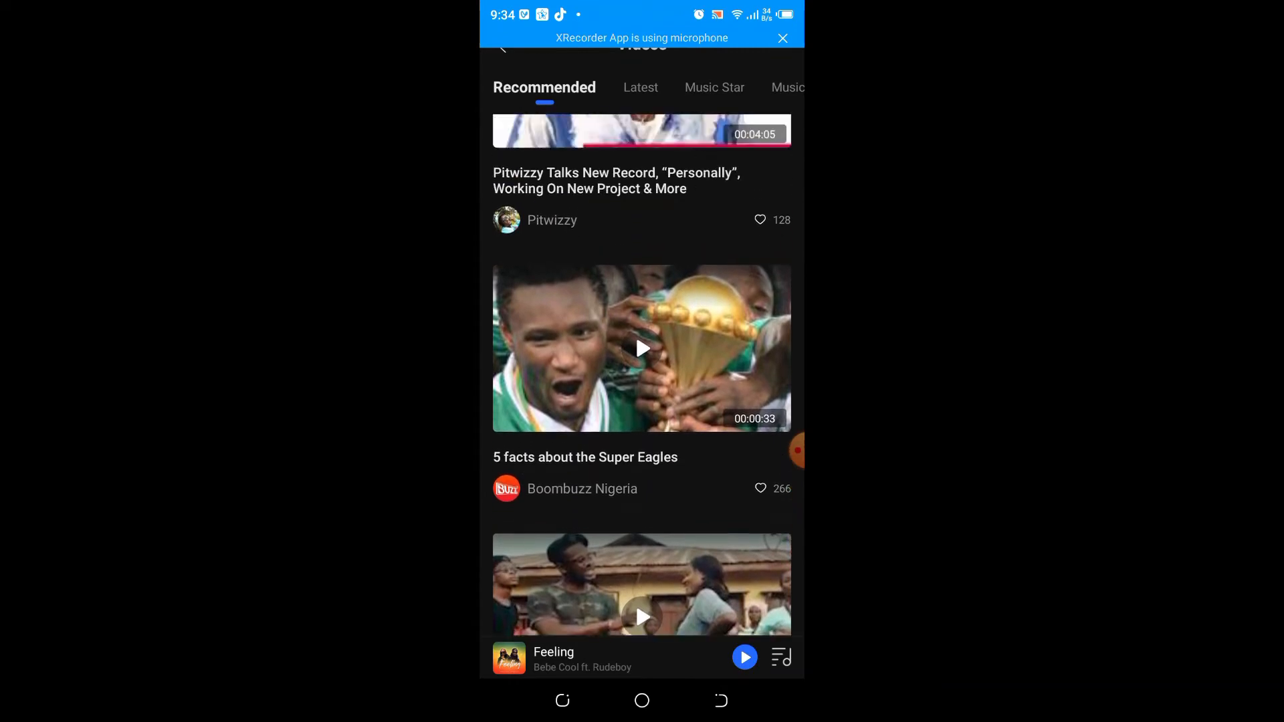
pyautogui.scroll(-3)
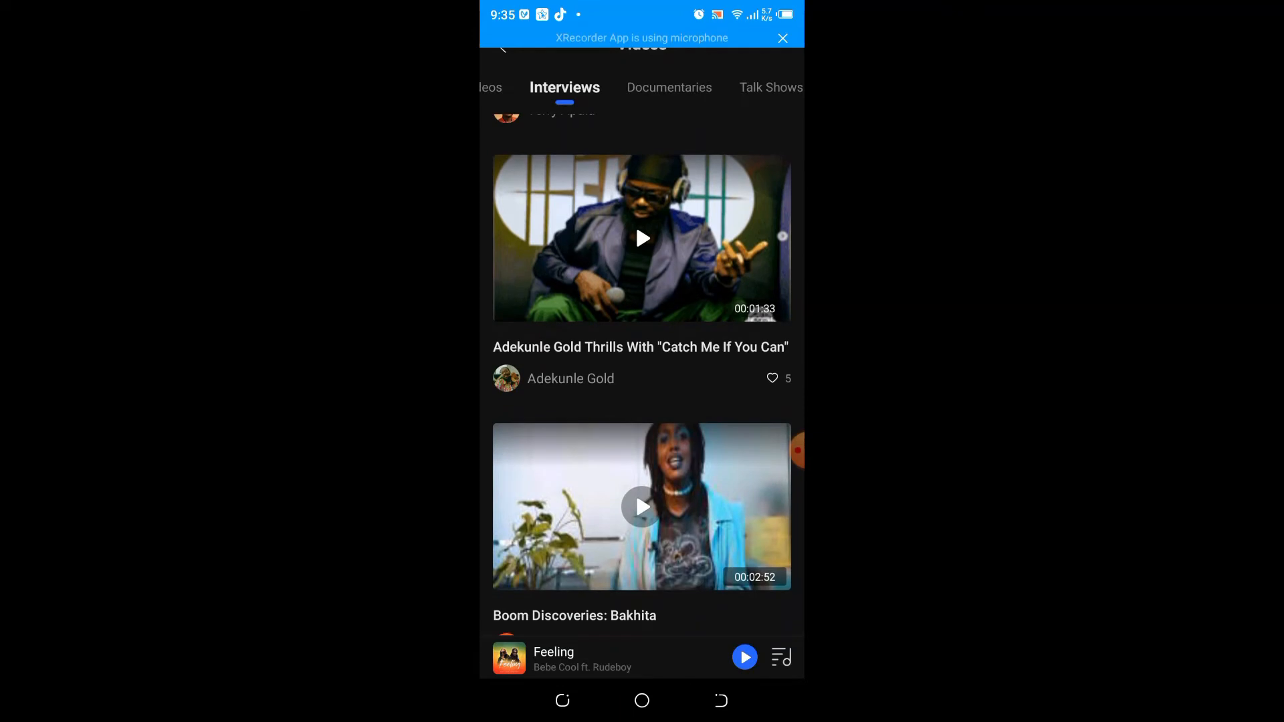
pyautogui.scroll(-3)
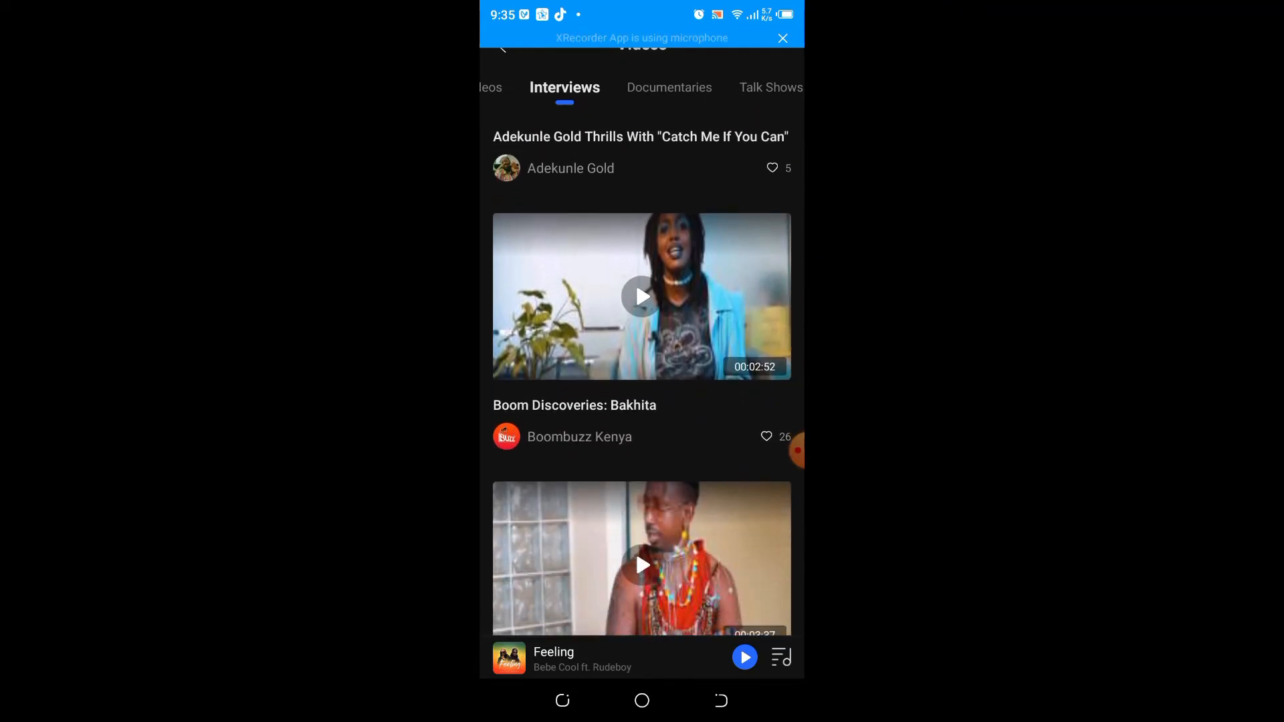
pyautogui.scroll(-3)
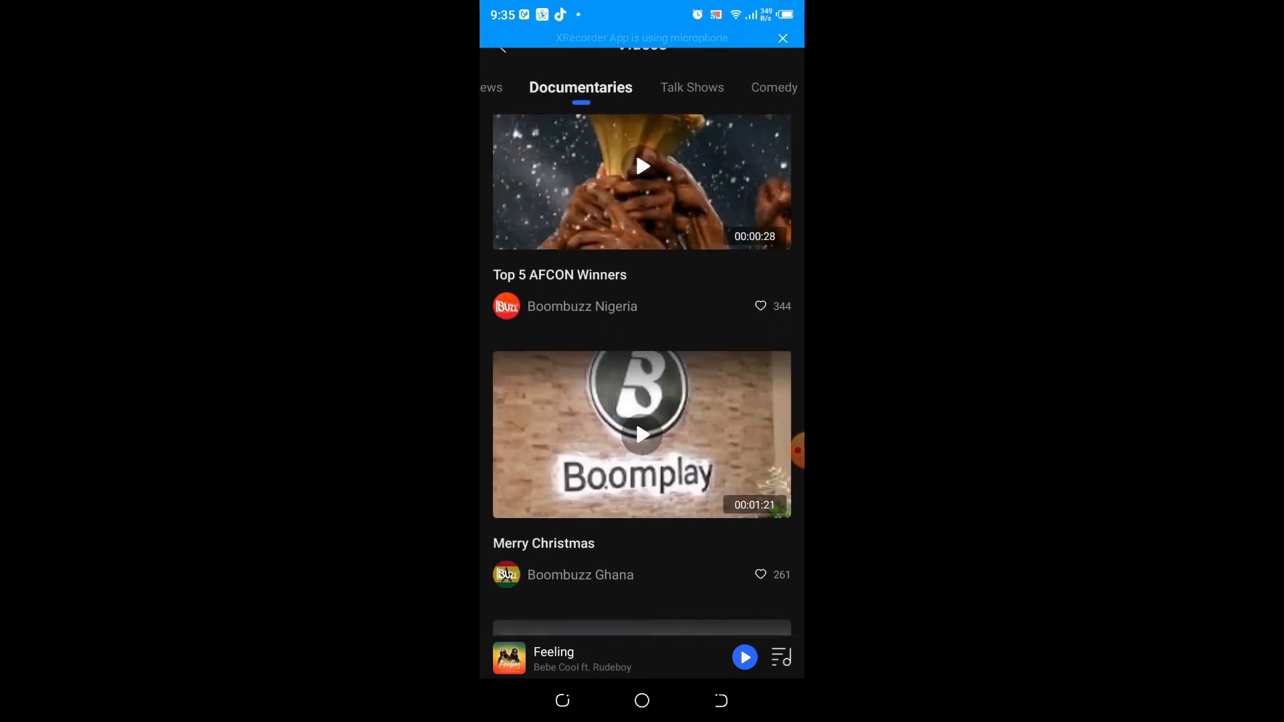
pyautogui.scroll(-3)
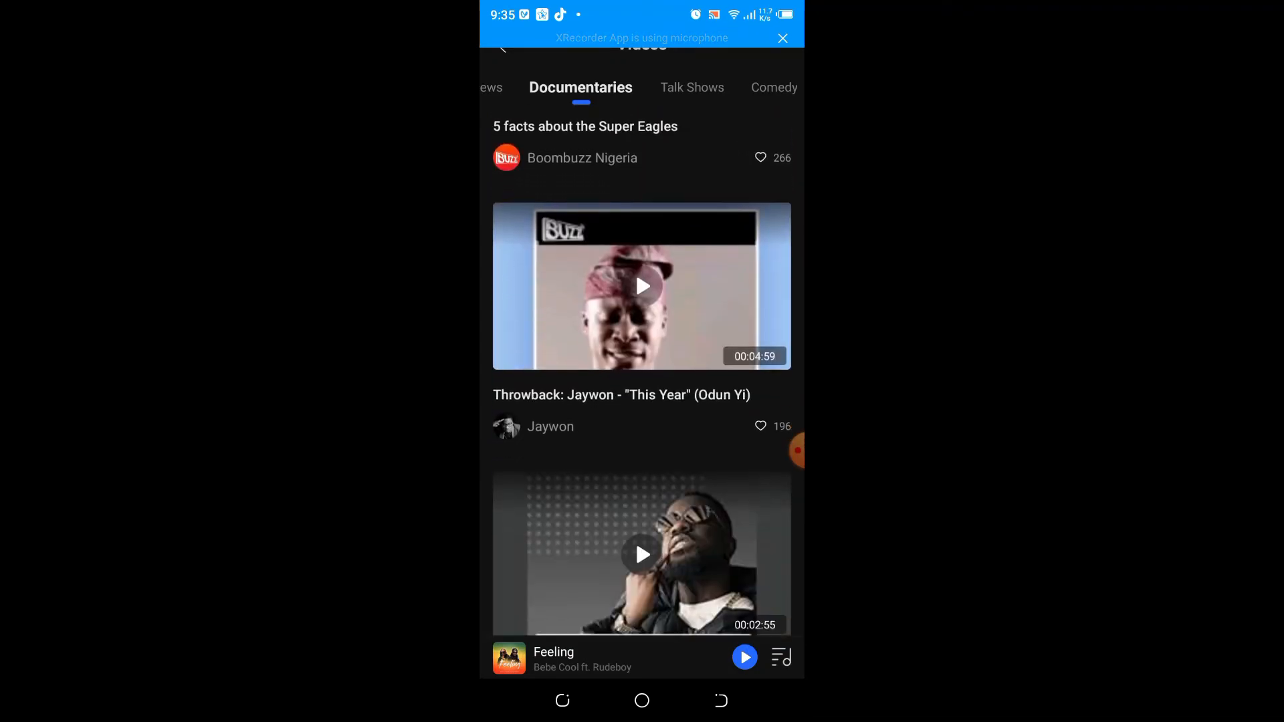
pyautogui.scroll(-3)
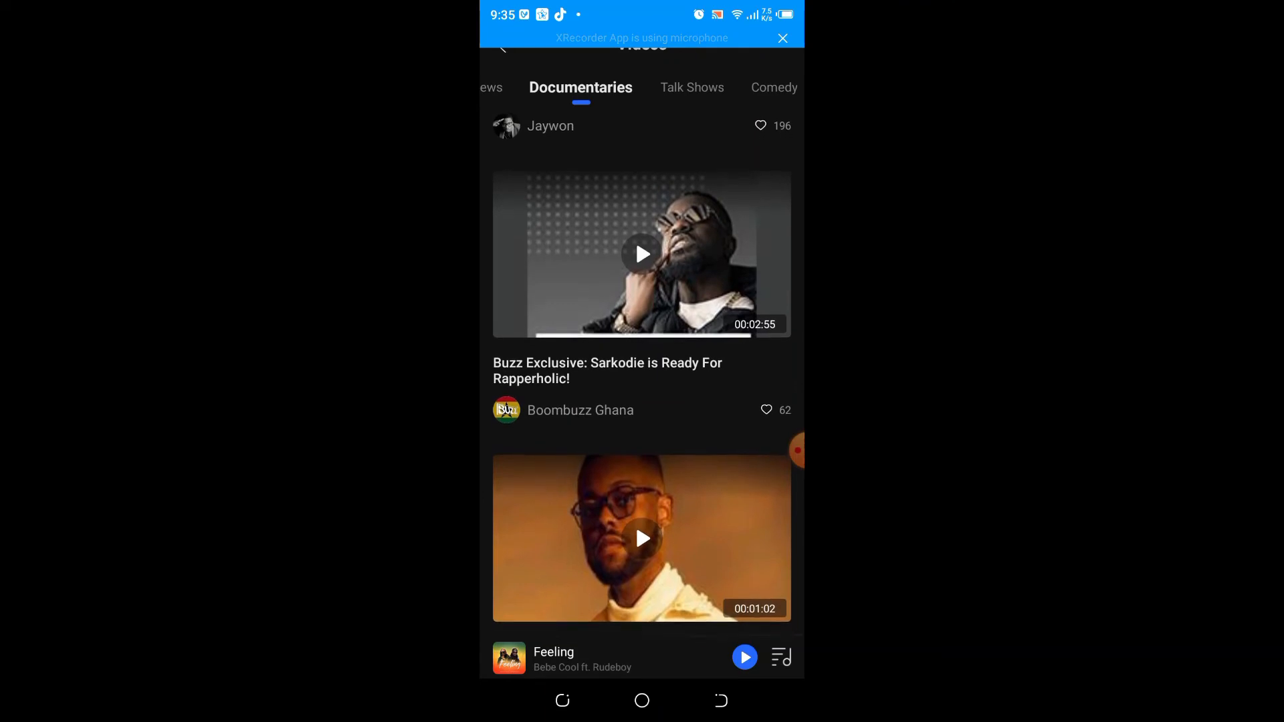
pyautogui.scroll(3)
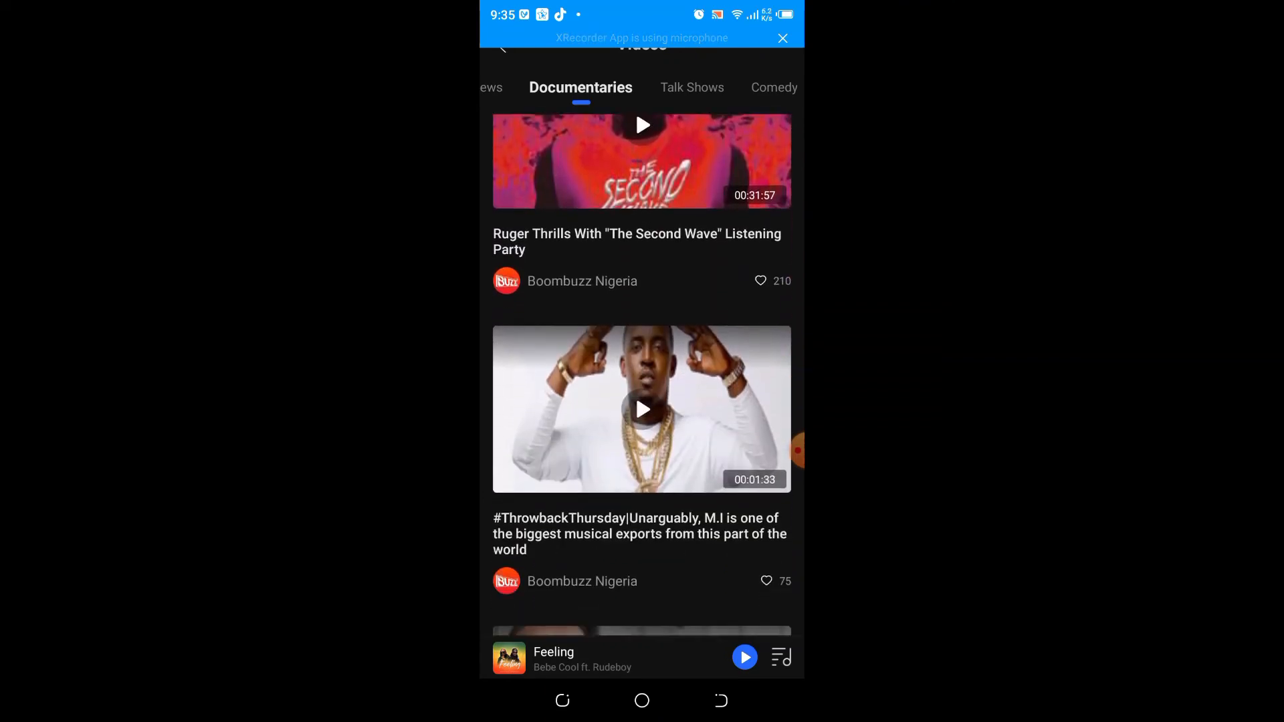
pyautogui.scroll(-3)
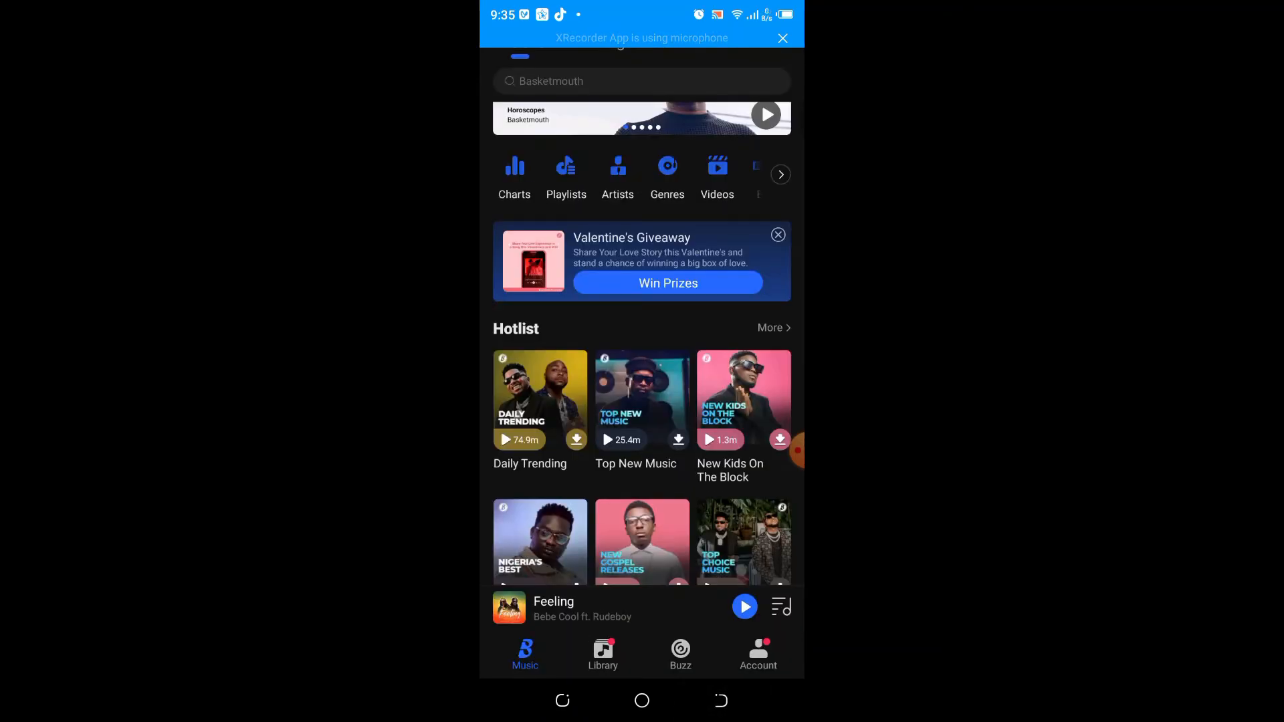
# Step: Scroll the Music home song and playlist sections, then switch to Library
pyautogui.scroll(-3)
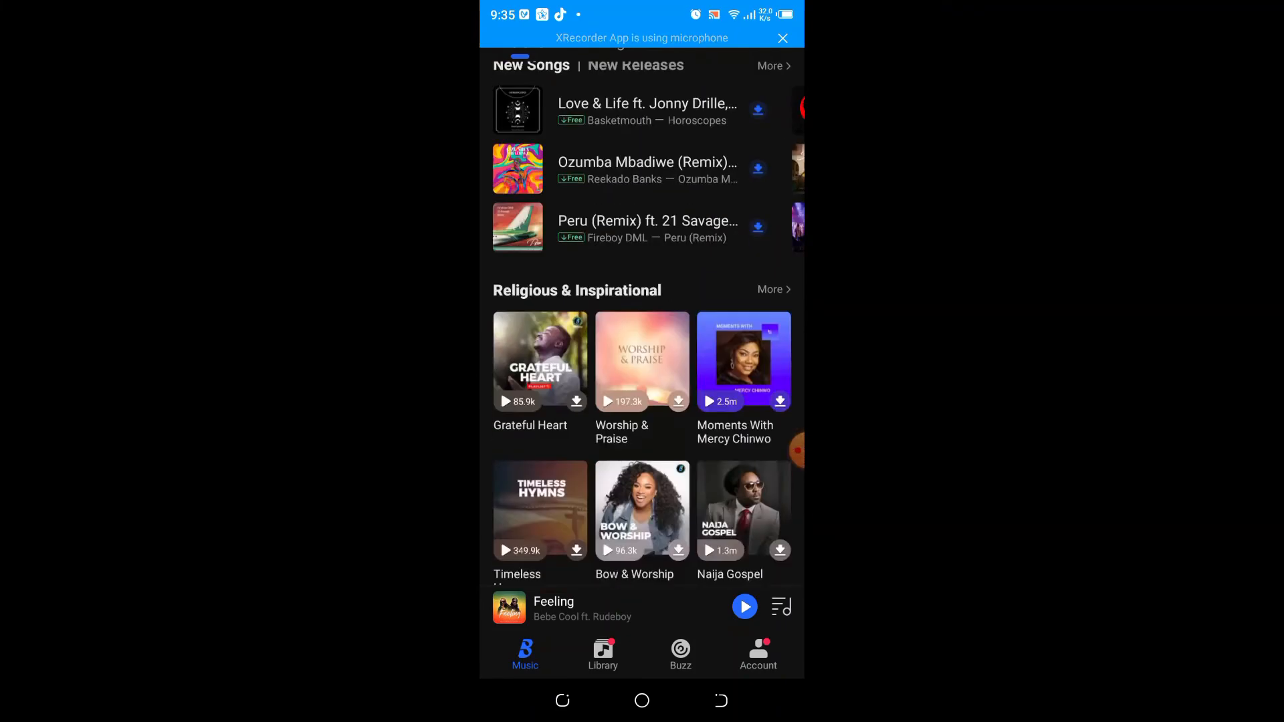
pyautogui.scroll(-3)
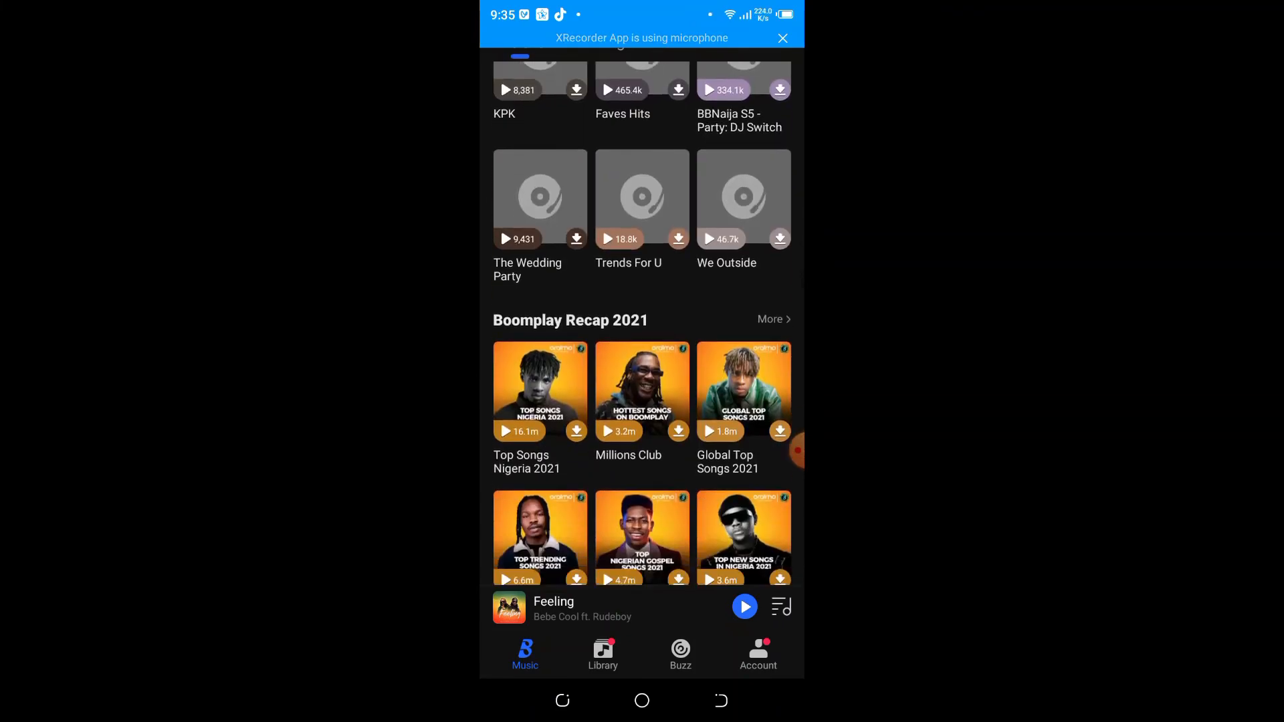
pyautogui.scroll(-3)
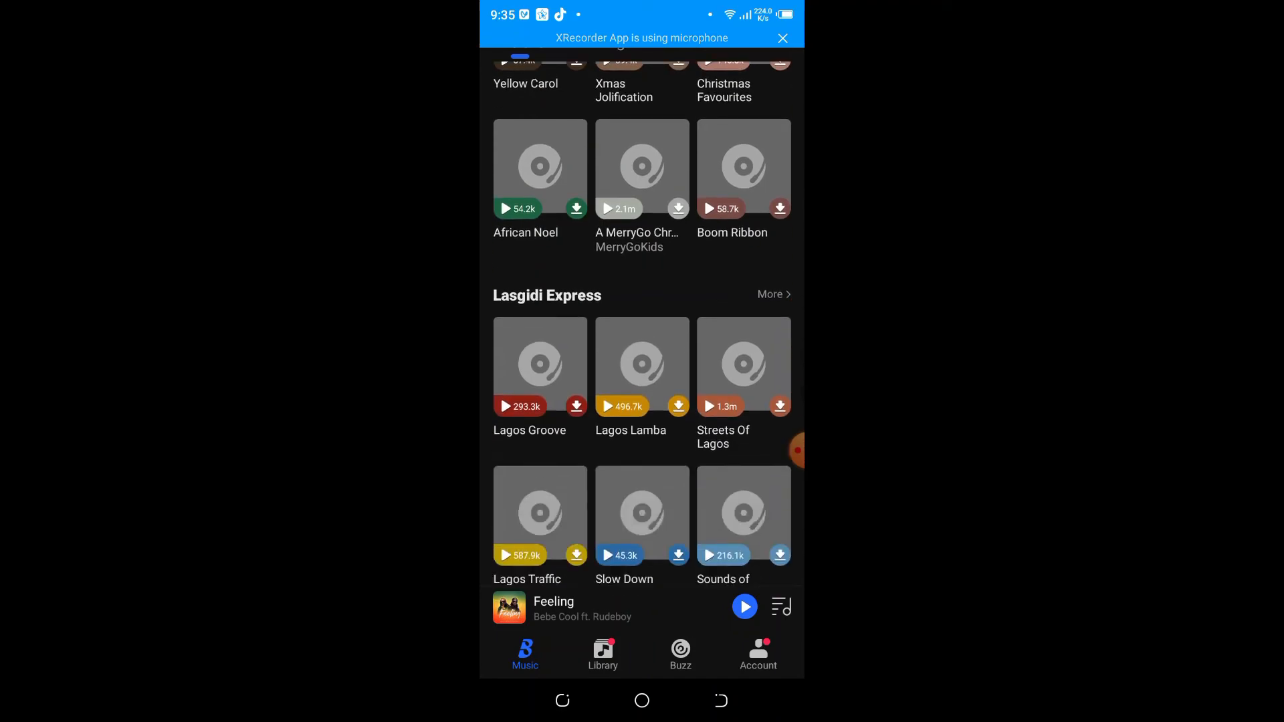
pyautogui.click(602, 655)
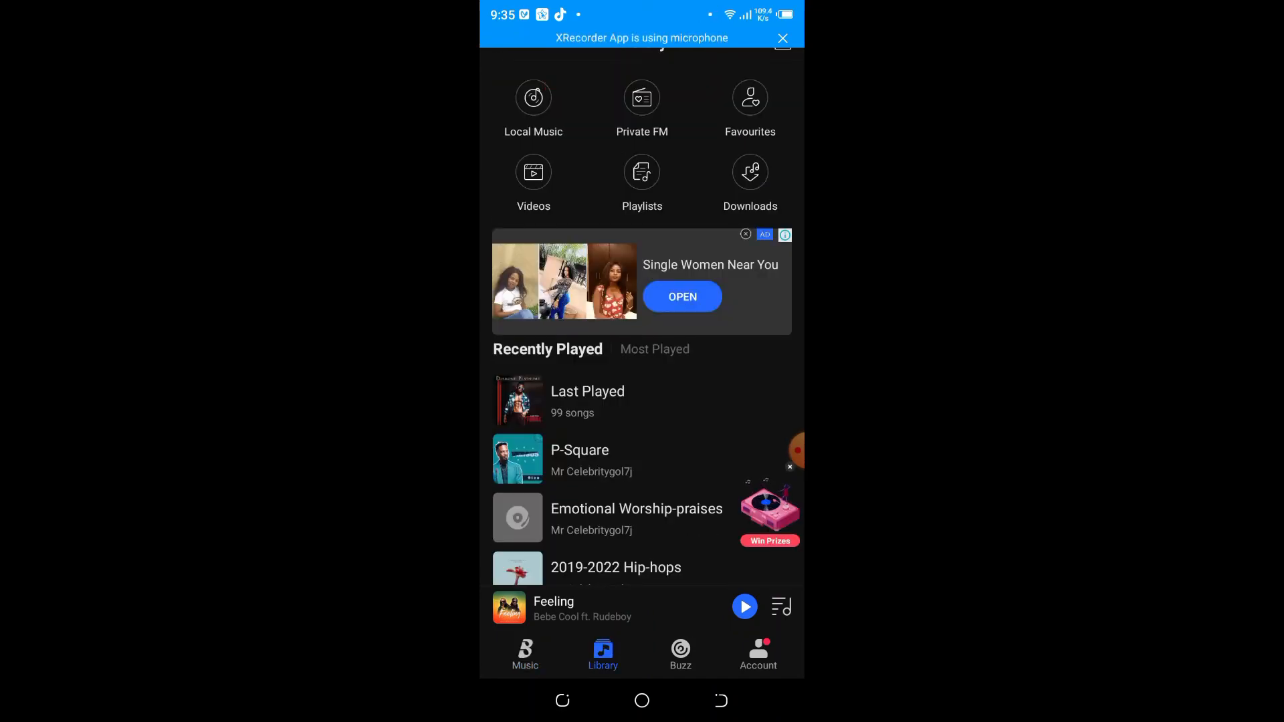
# Step: Open Library's Playlists and scroll through the 15 private playlists
pyautogui.click(533, 107)
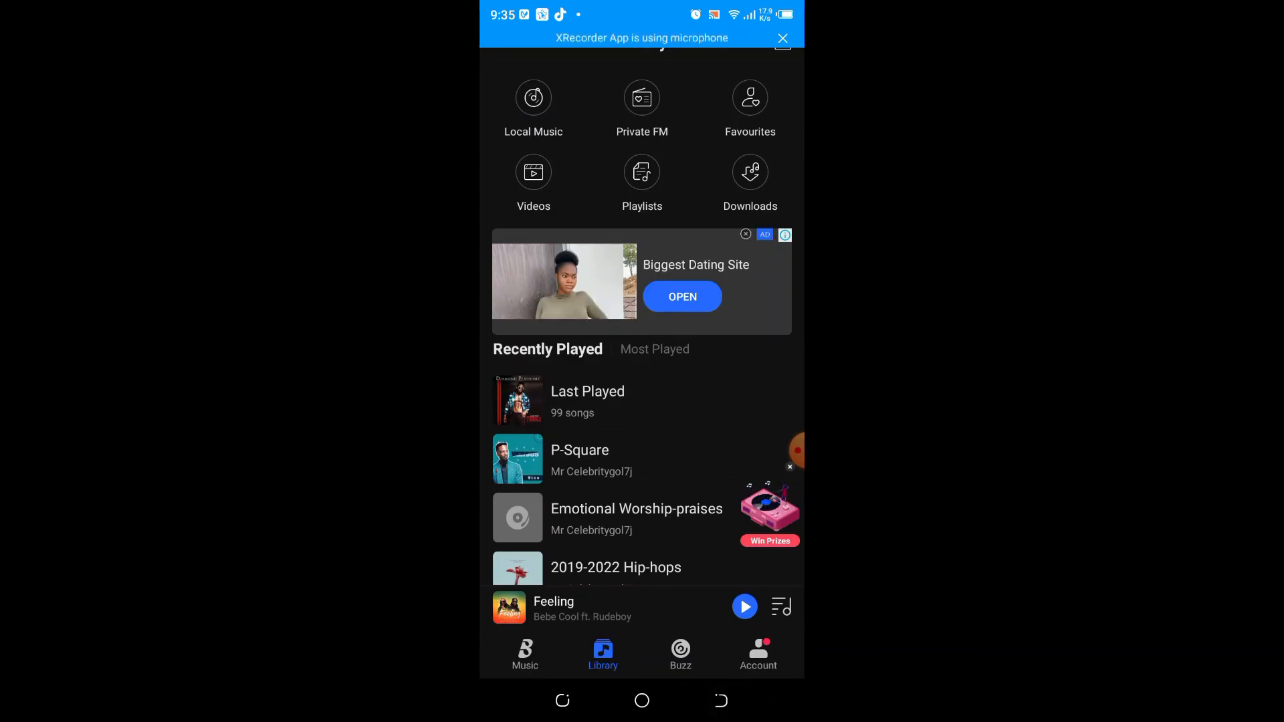
pyautogui.click(642, 172)
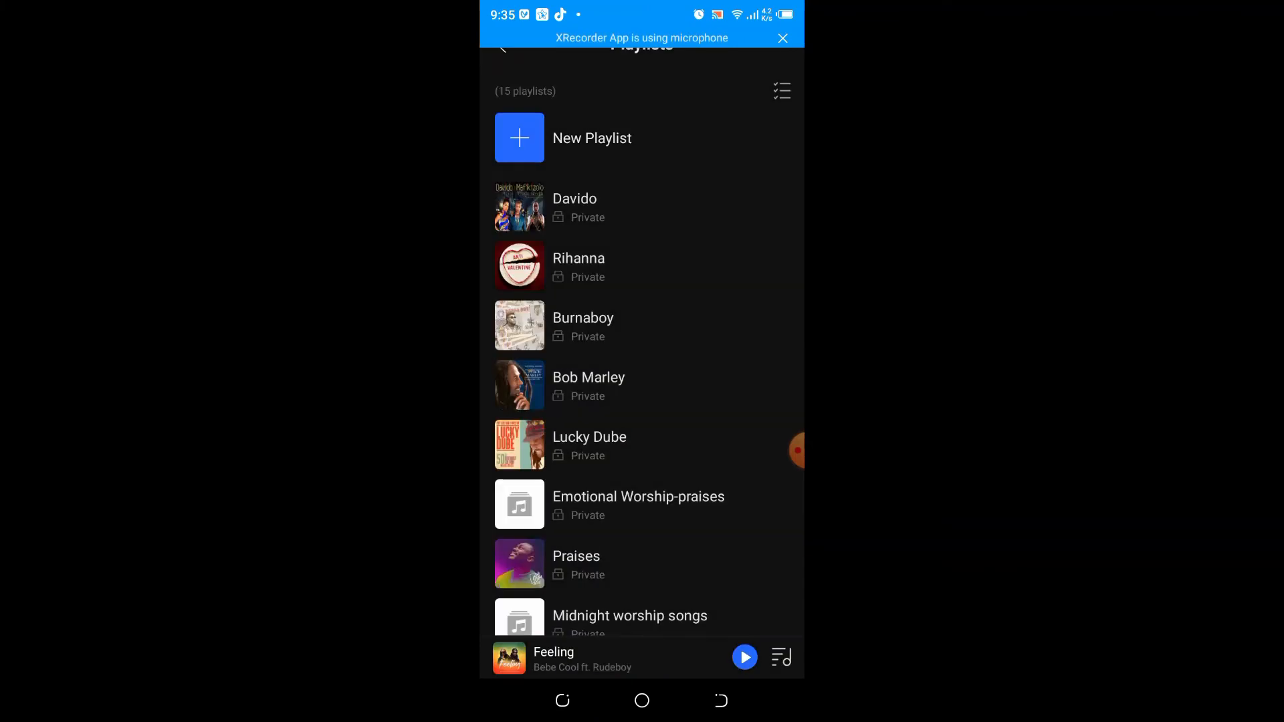
pyautogui.scroll(-3)
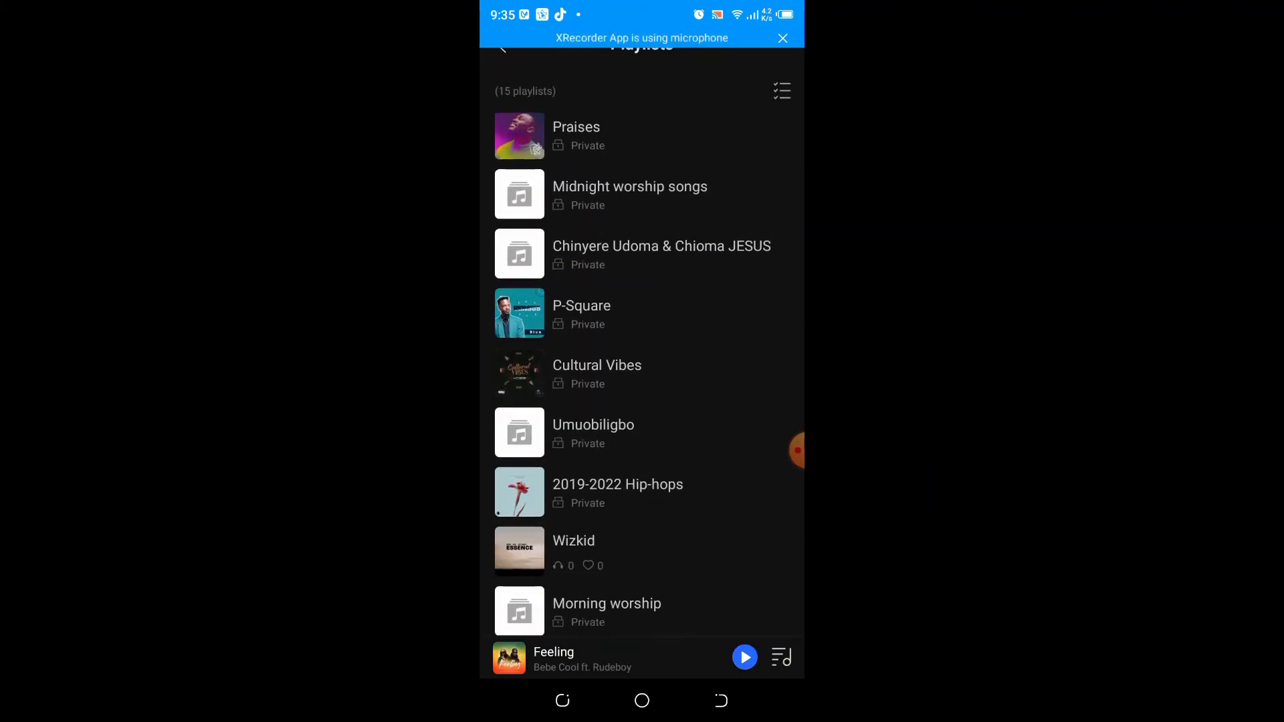